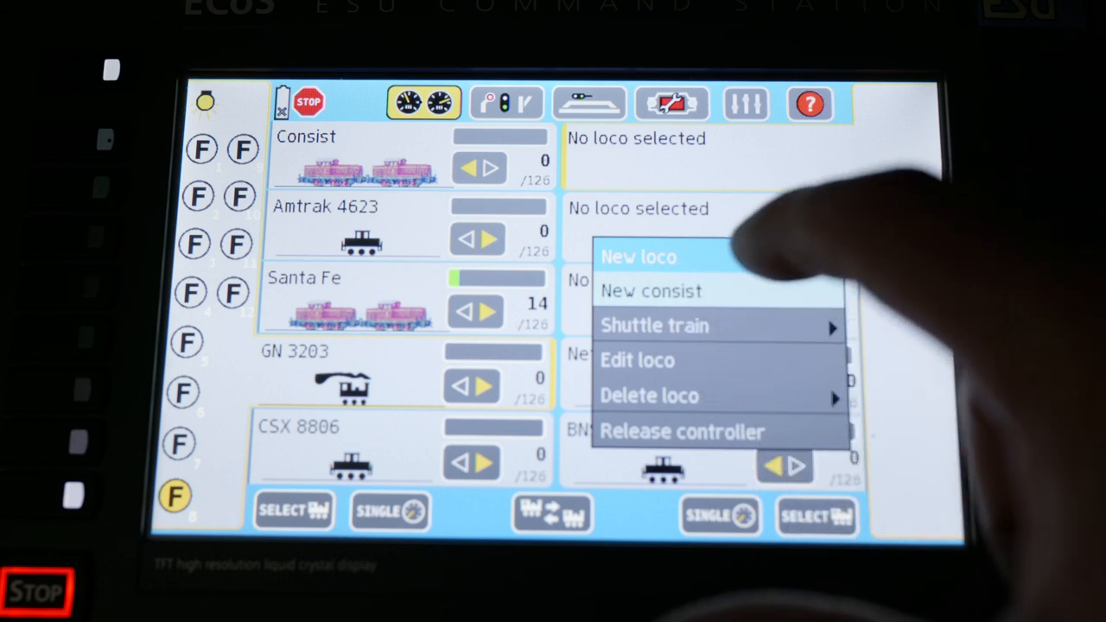
# Step: From the empty controller's New loco options, begin creating a loco manually
pyautogui.click(638, 257)
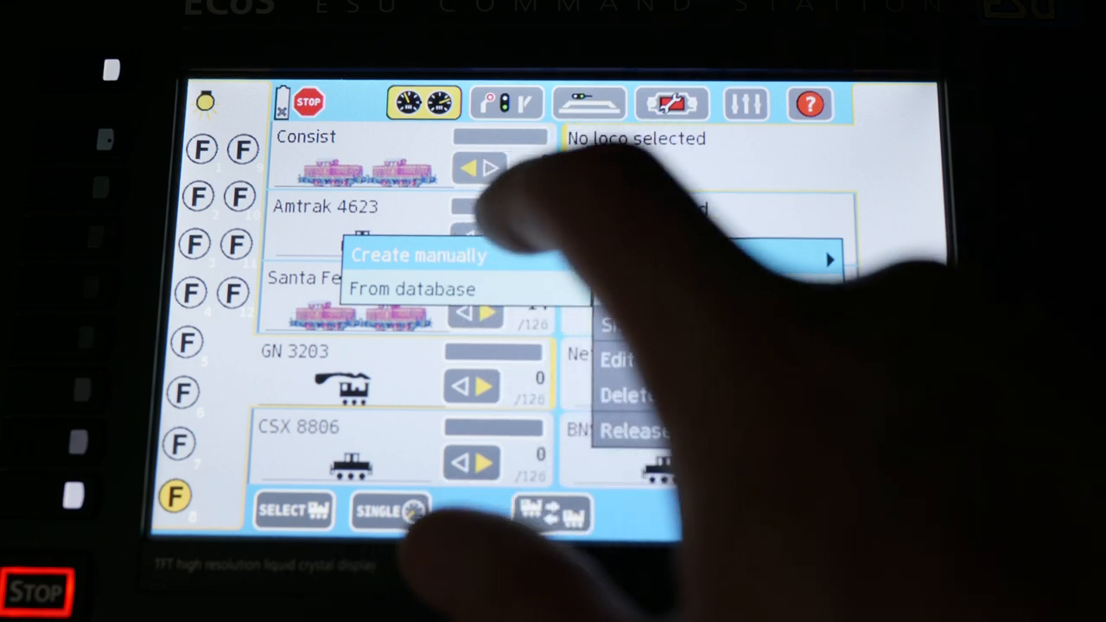
pyautogui.click(418, 255)
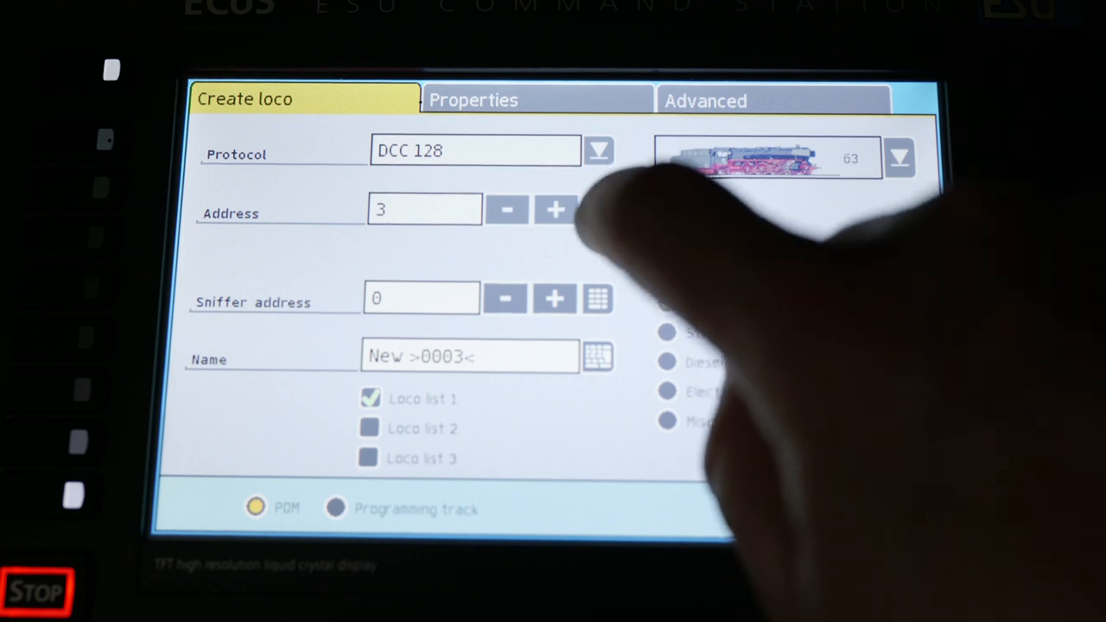
# Step: Confirm address 3 for the new loco and view its function properties page
pyautogui.click(424, 210)
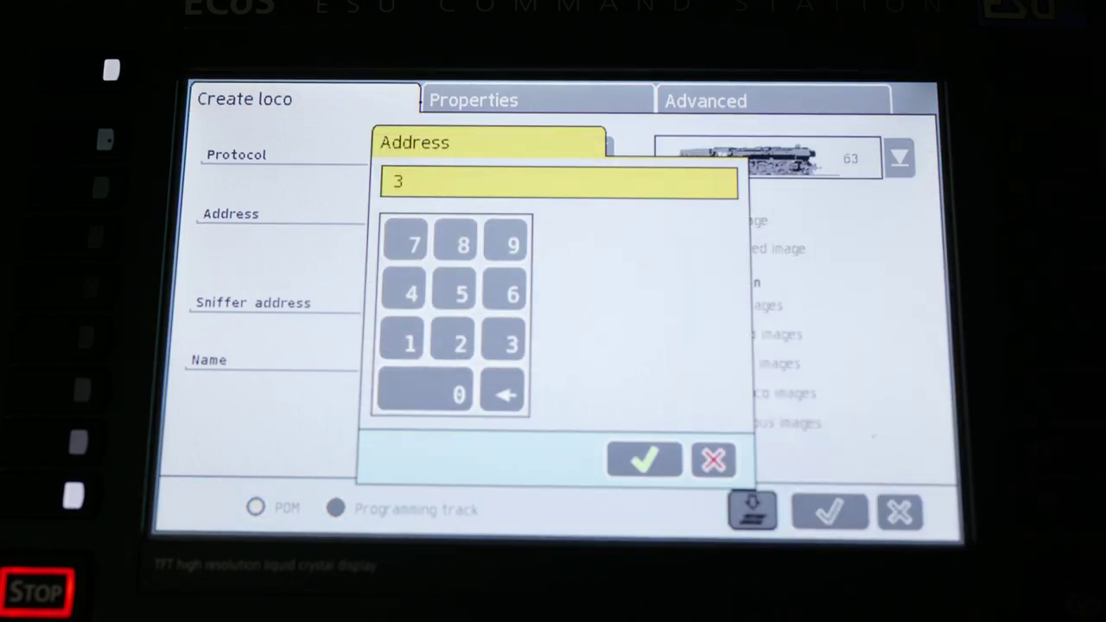
pyautogui.click(643, 460)
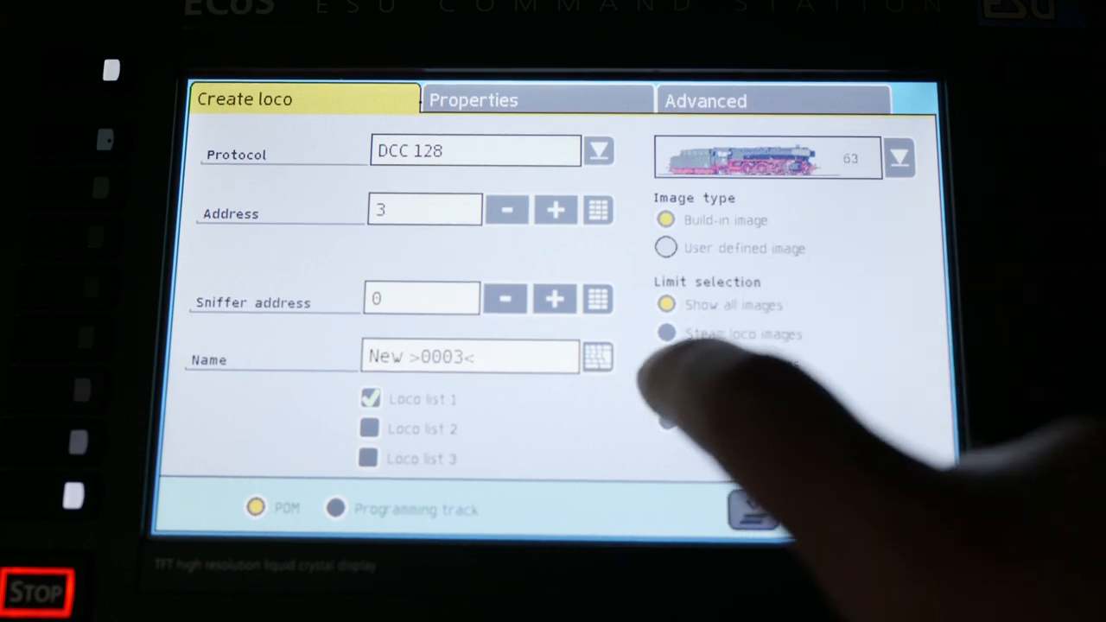
pyautogui.click(667, 363)
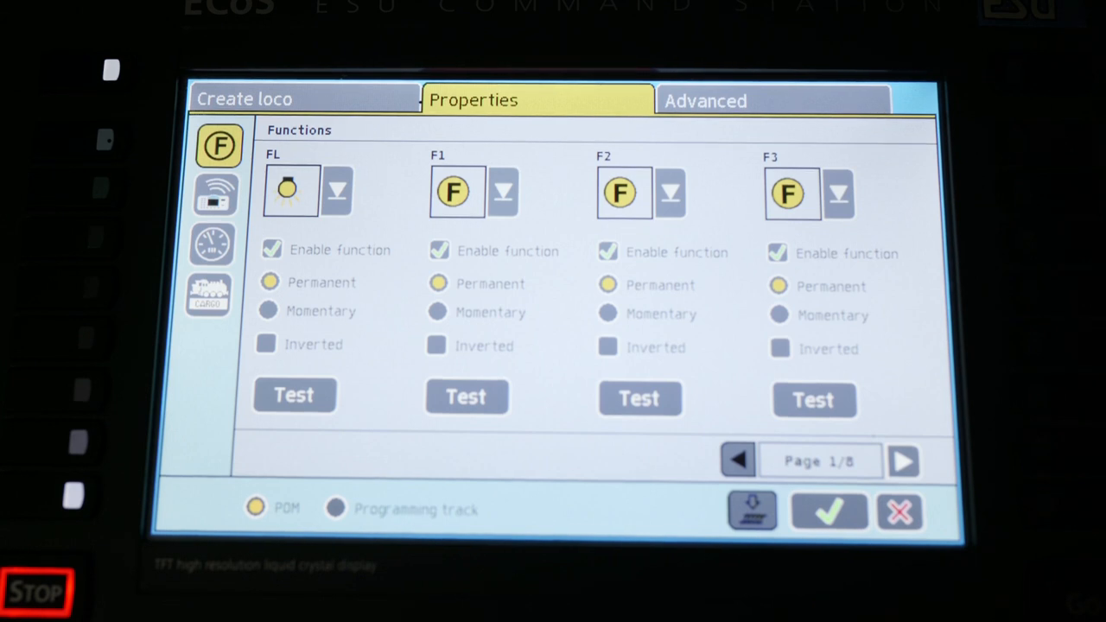
# Step: Page through the new loco's function pages, then exit back to the driving screen
pyautogui.click(608, 314)
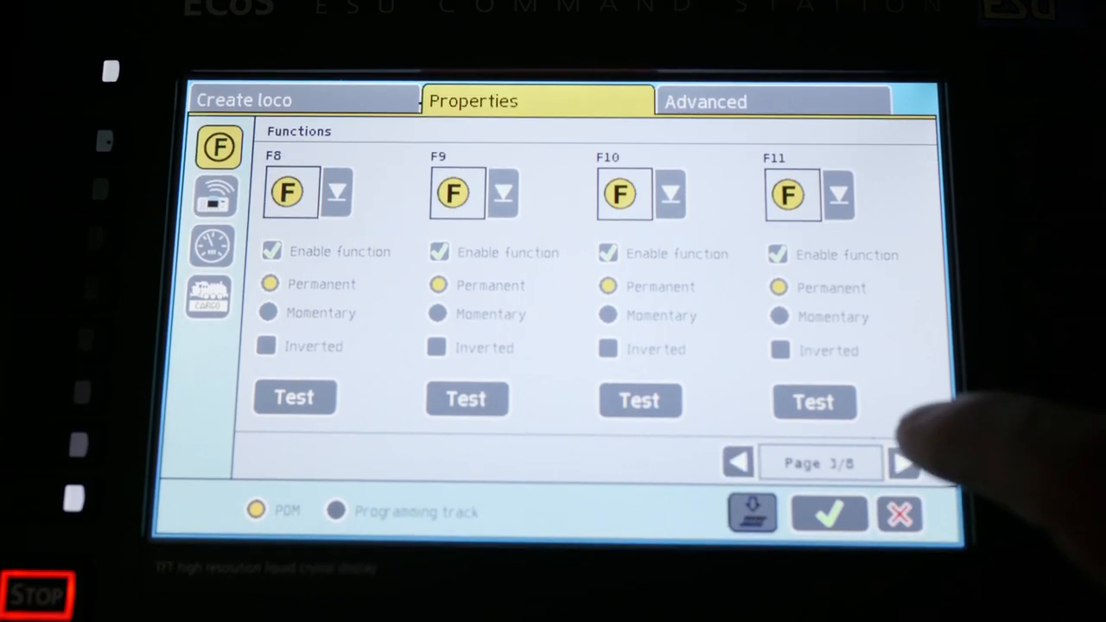
pyautogui.click(905, 464)
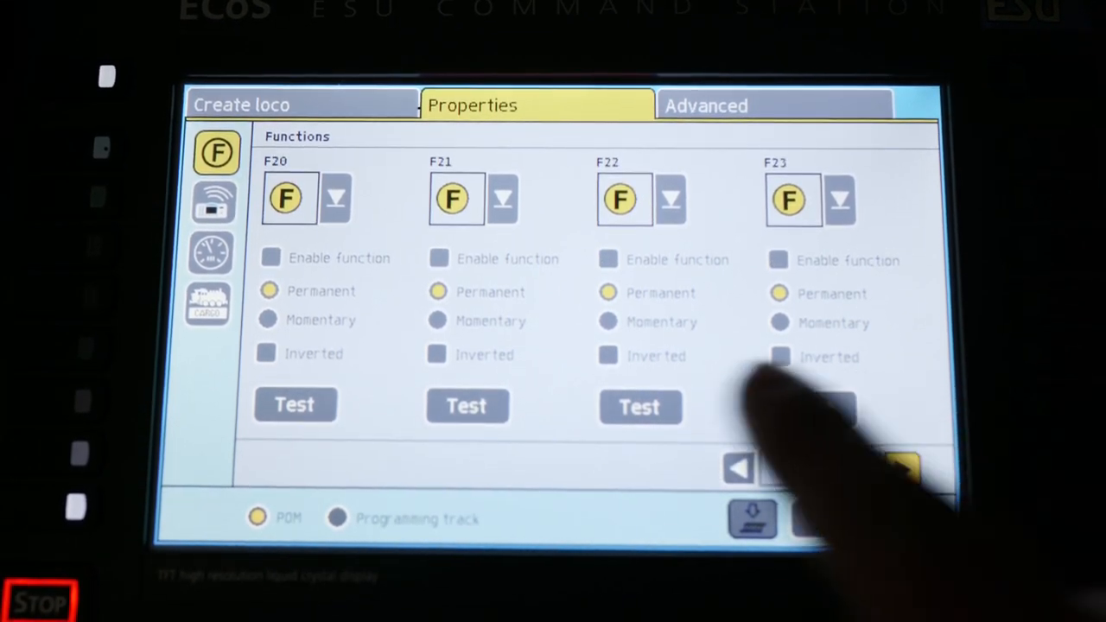
pyautogui.click(903, 469)
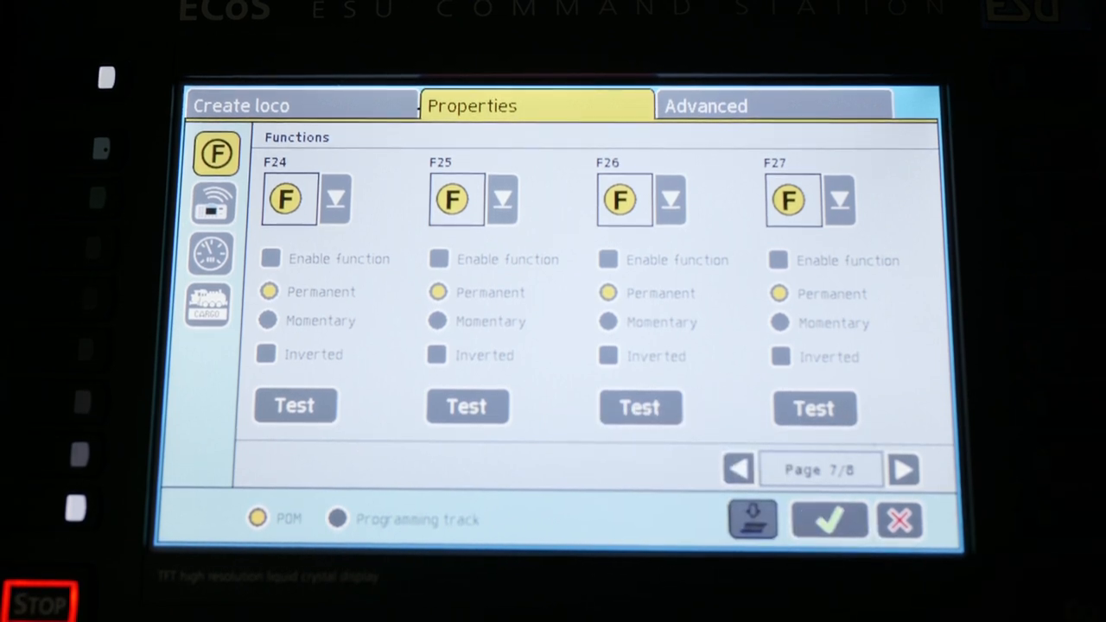
pyautogui.click(828, 519)
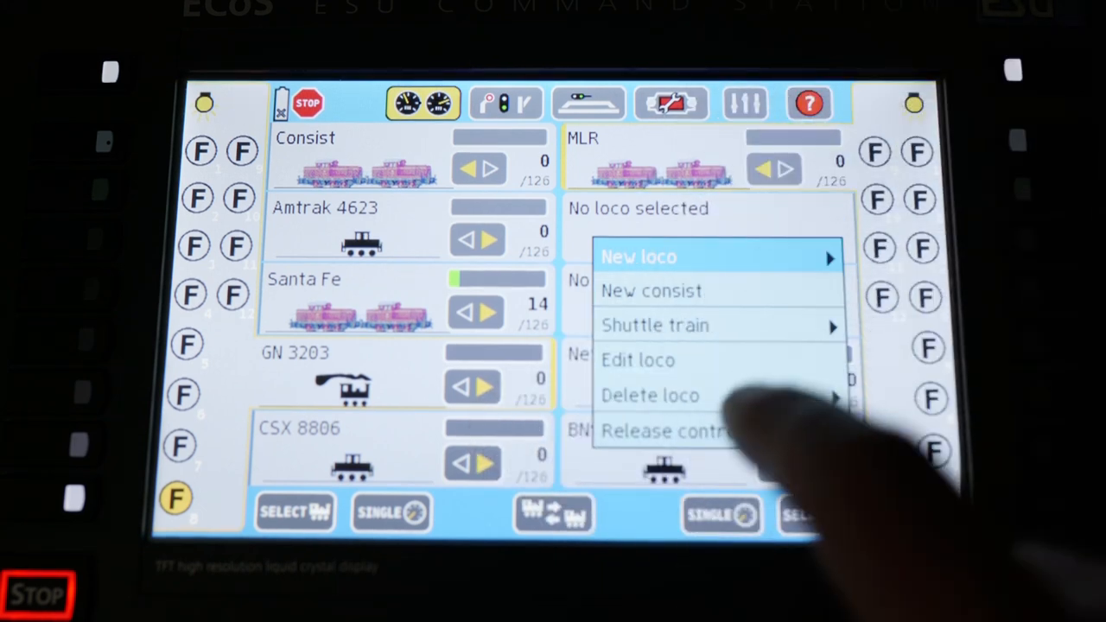
# Step: Put BN 7010 on the top-right controller and reopen its loco options
pyautogui.click(650, 395)
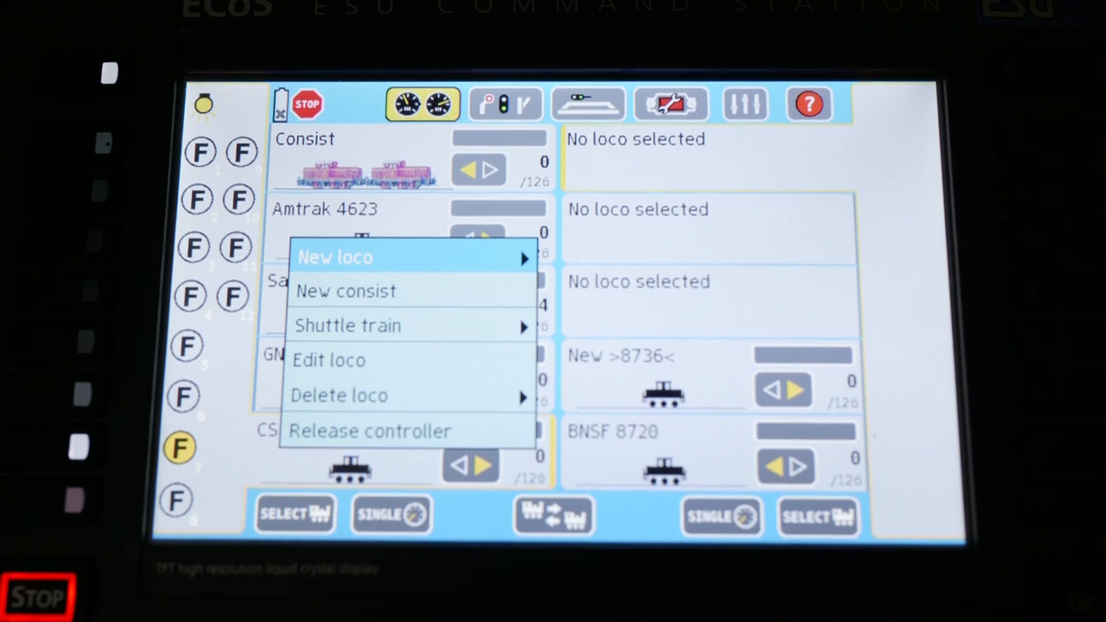
pyautogui.click(336, 257)
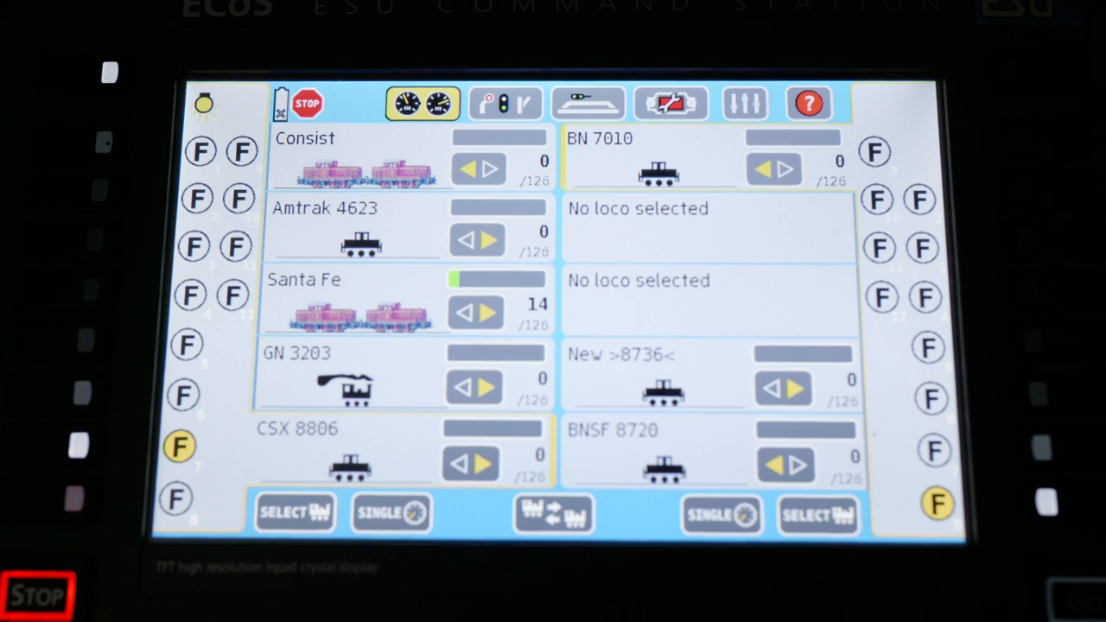
pyautogui.click(792, 169)
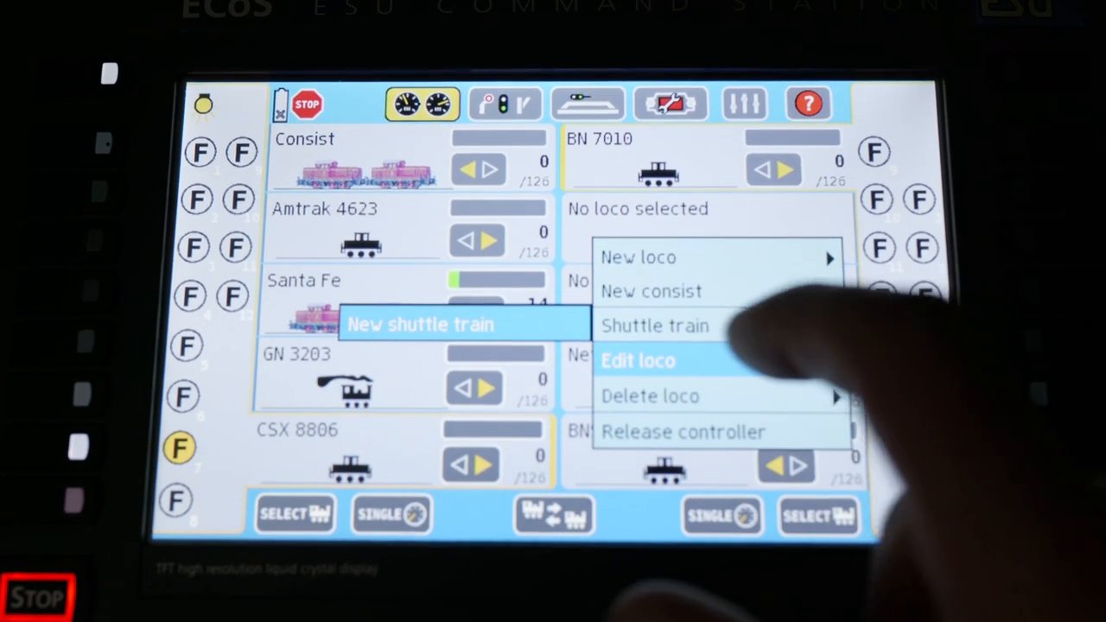
# Step: Open Edit loco for BN 7010 (DCC 128, address 7010) and view its Properties
pyautogui.click(638, 360)
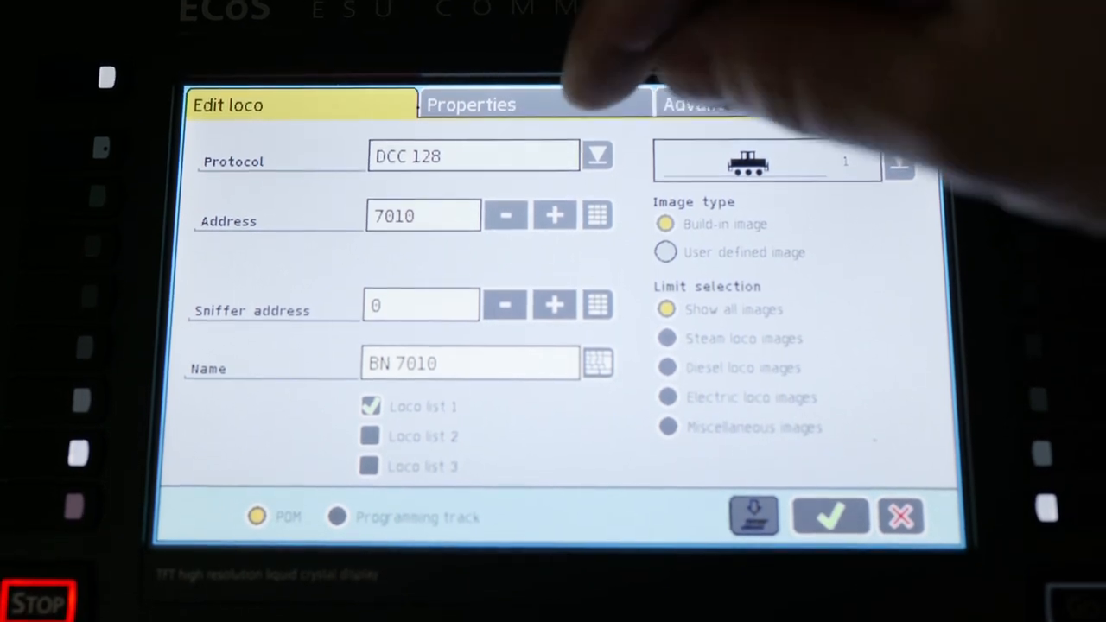
pyautogui.click(471, 104)
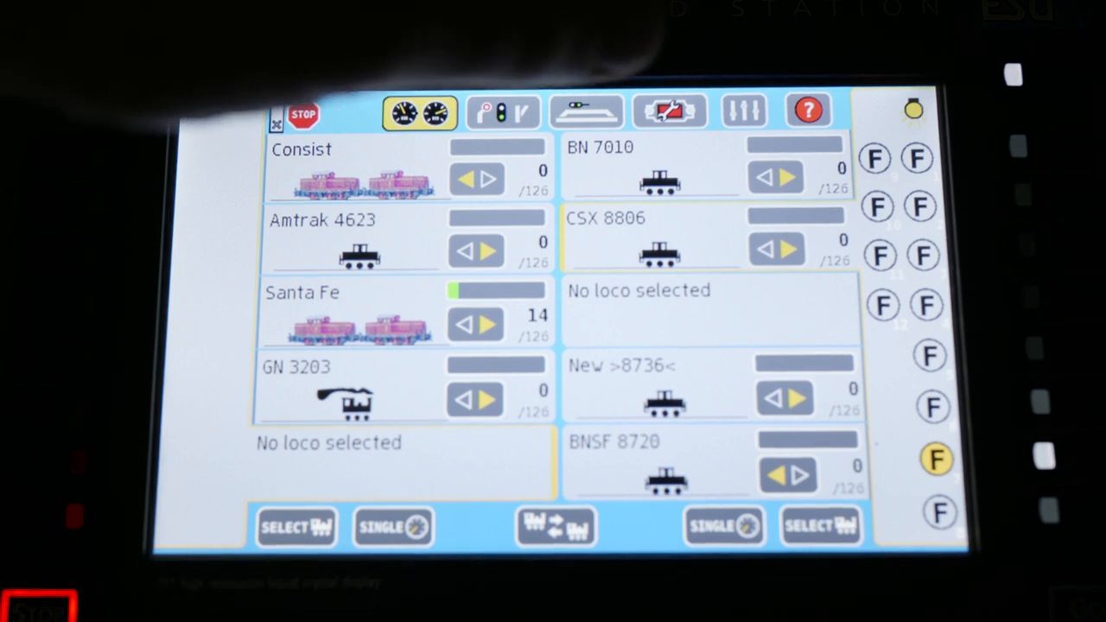
# Step: Confirm BN 7010's Edit loco dialog with the check mark
pyautogui.click(586, 112)
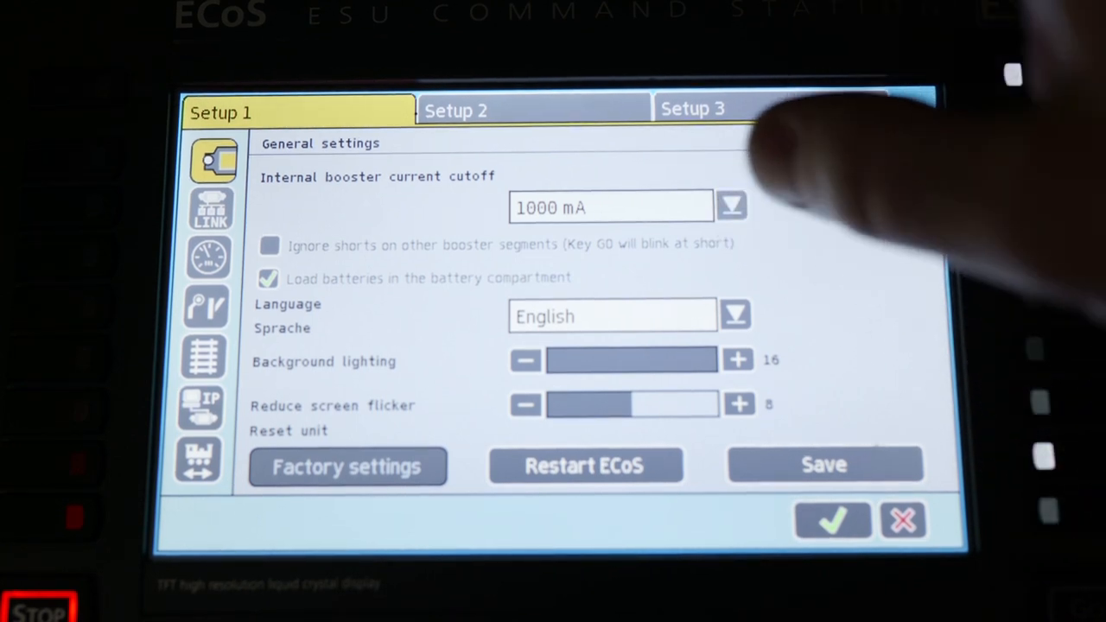
# Step: Keep the 1000 mA booster cutoff, then move through ECoSlink to Drive + Switch settings
pyautogui.click(732, 207)
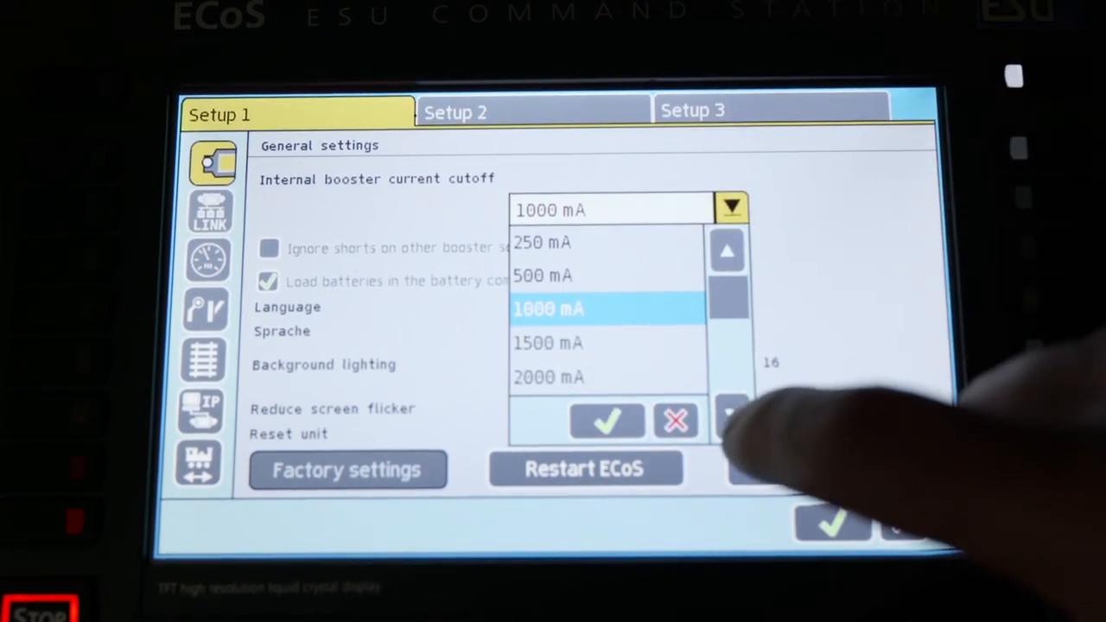
pyautogui.scroll(-3)
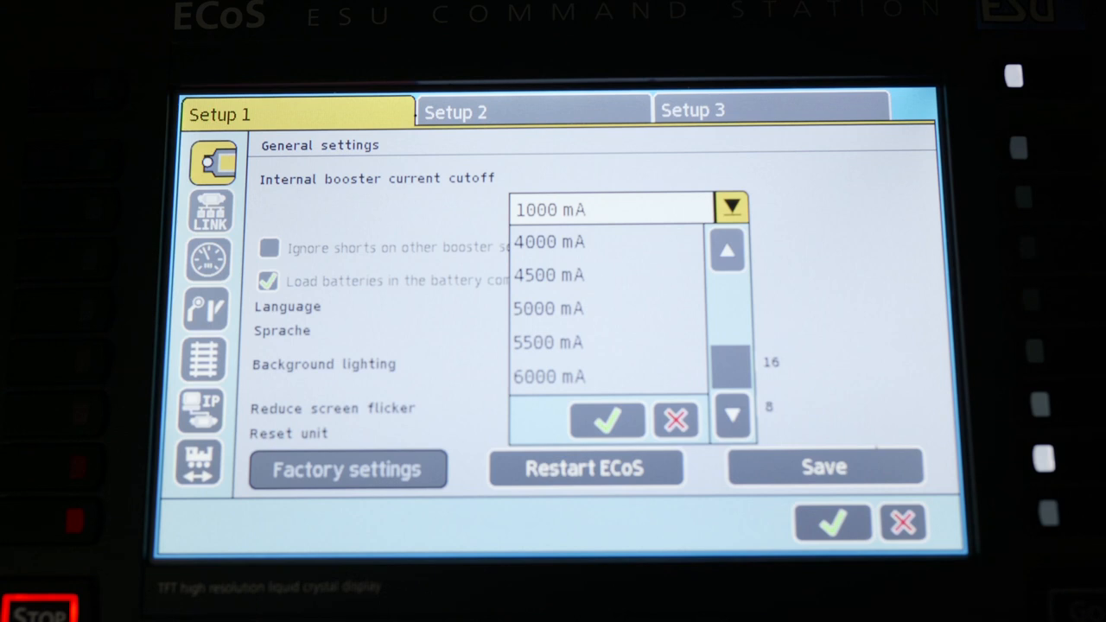
pyautogui.moveTo(908, 363)
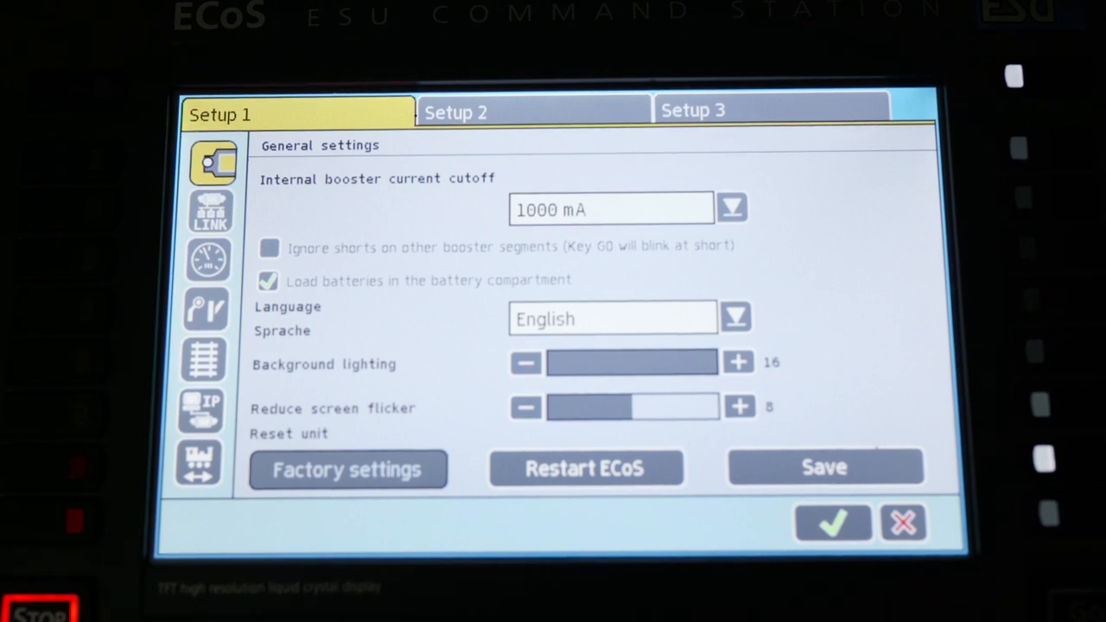
pyautogui.click(211, 211)
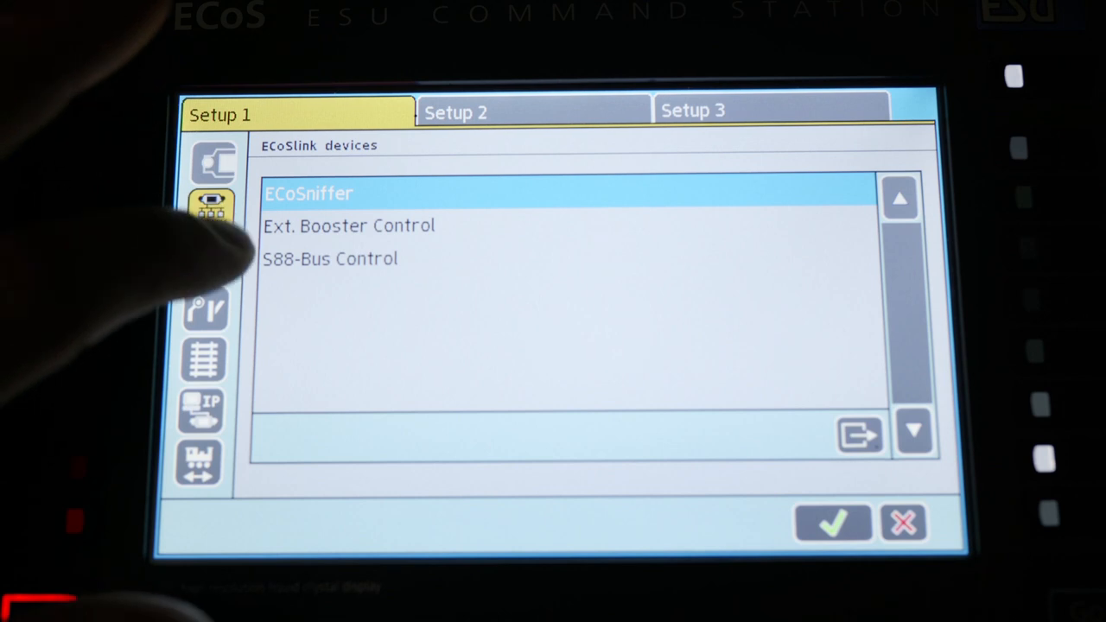
pyautogui.click(210, 261)
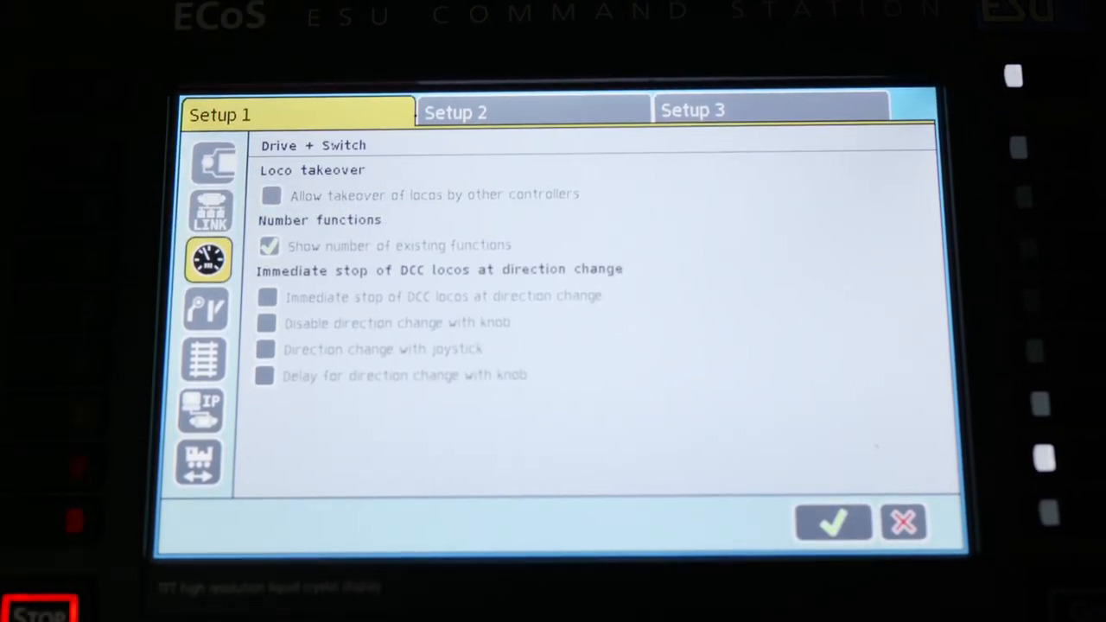
# Step: Show Track signals: DCC 128 default for new locos, address assignment from 3
pyautogui.click(203, 354)
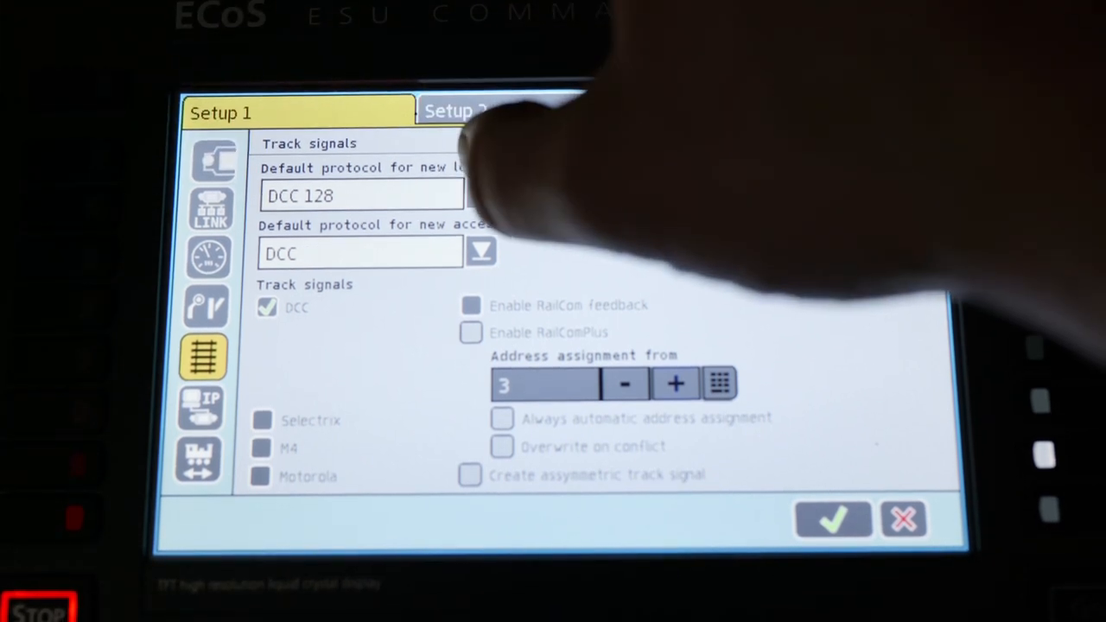
pyautogui.click(481, 196)
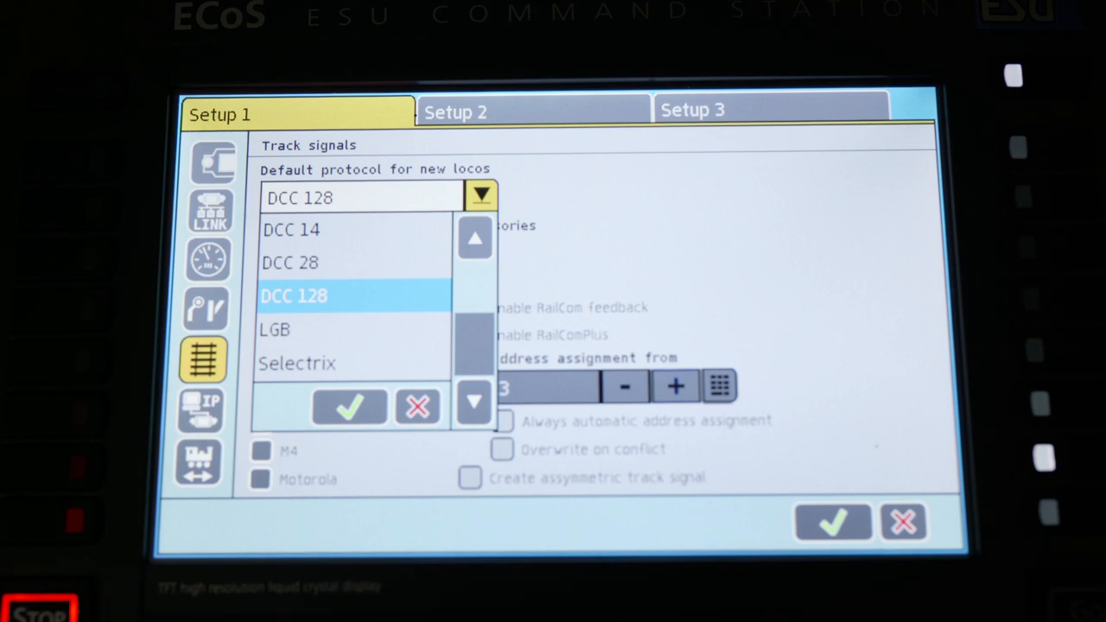
pyautogui.click(349, 407)
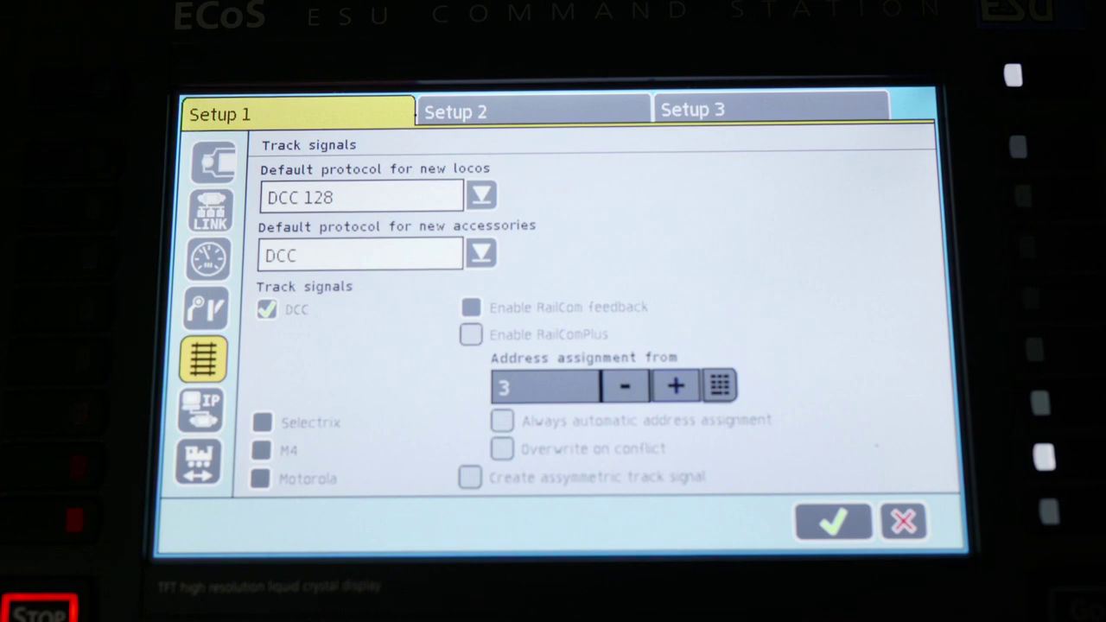
# Step: Show the Network settings page with DHCP enabled and zeroed IP fields
pyautogui.click(201, 410)
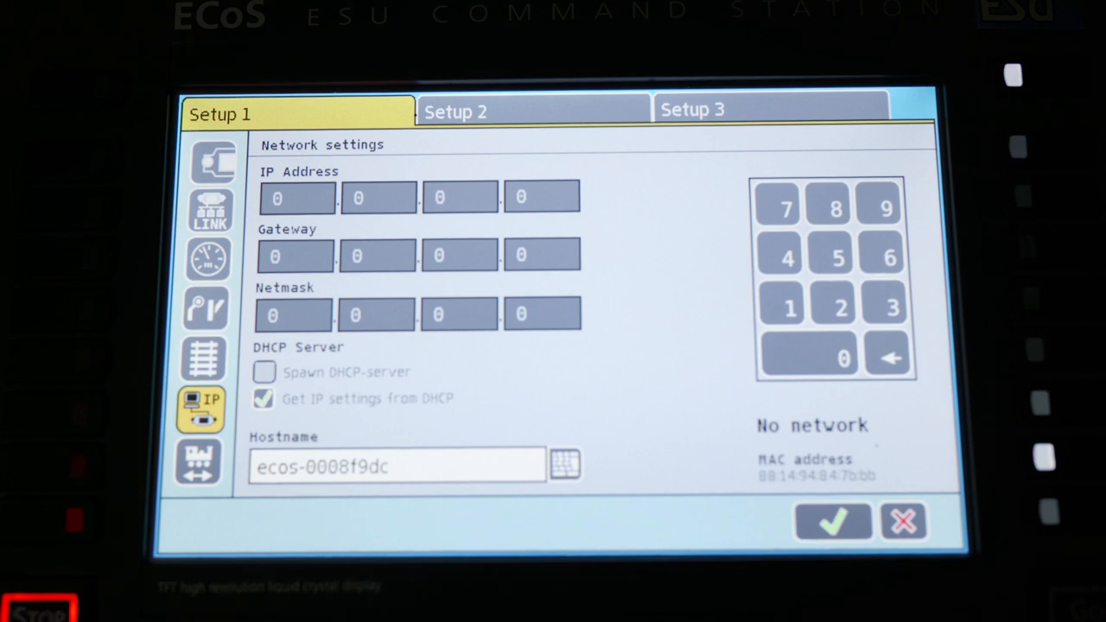
# Step: Show the shuttle train settings with an empty shuttle train list
pyautogui.click(200, 463)
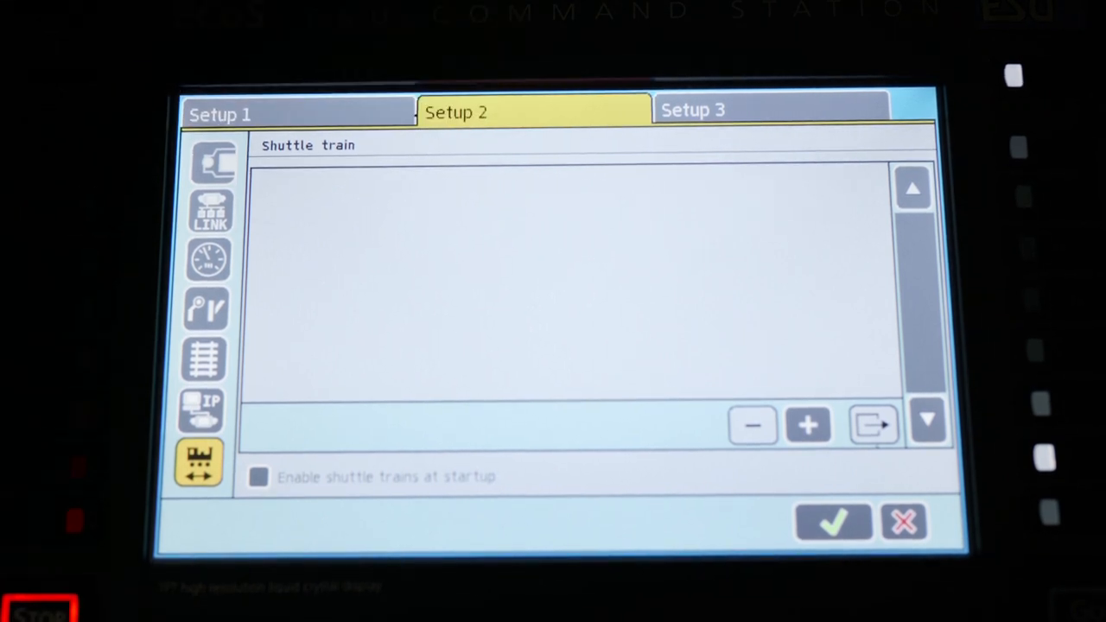
# Step: Open the PROG DCC decoder programming page from Setup 2
pyautogui.click(212, 162)
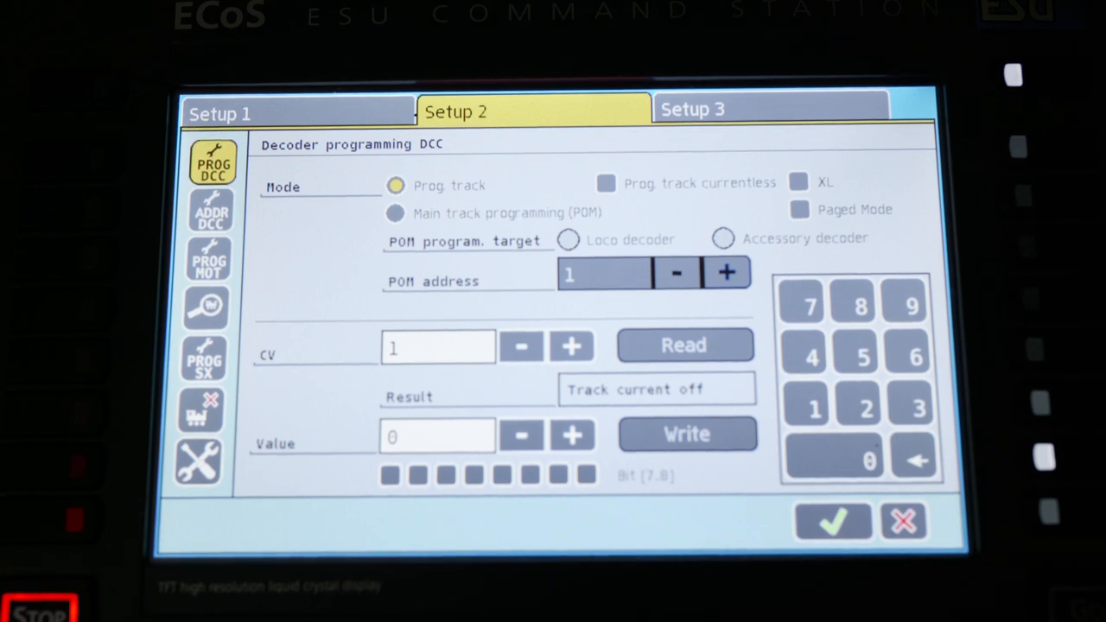
# Step: Enter CV 12 with value 12 and switch to main-track programming (POM)
pyautogui.click(437, 346)
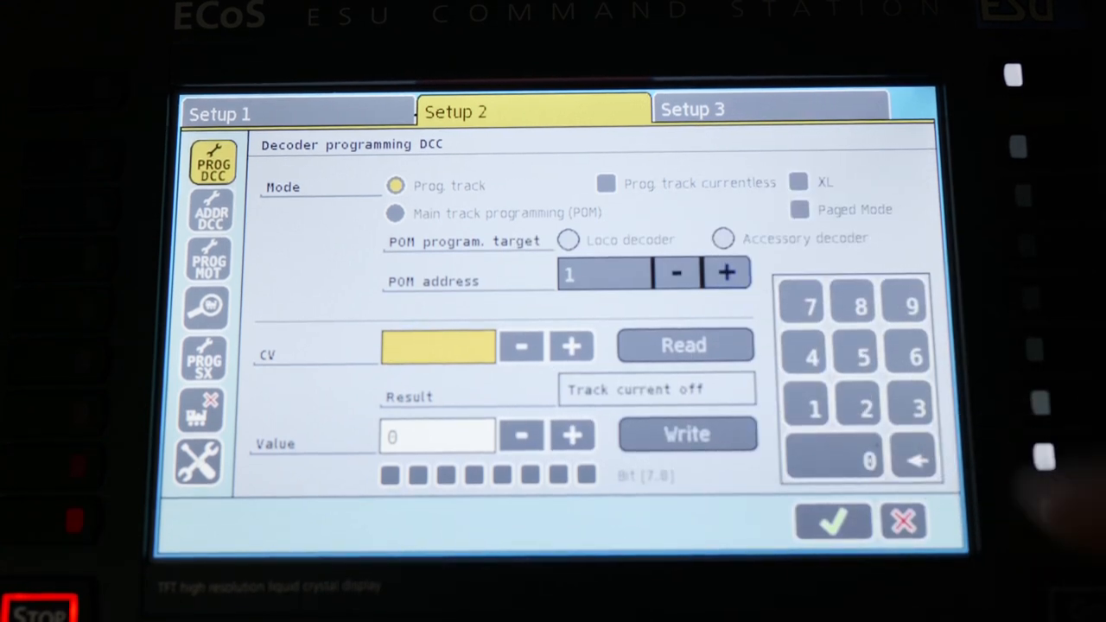
pyautogui.click(862, 356)
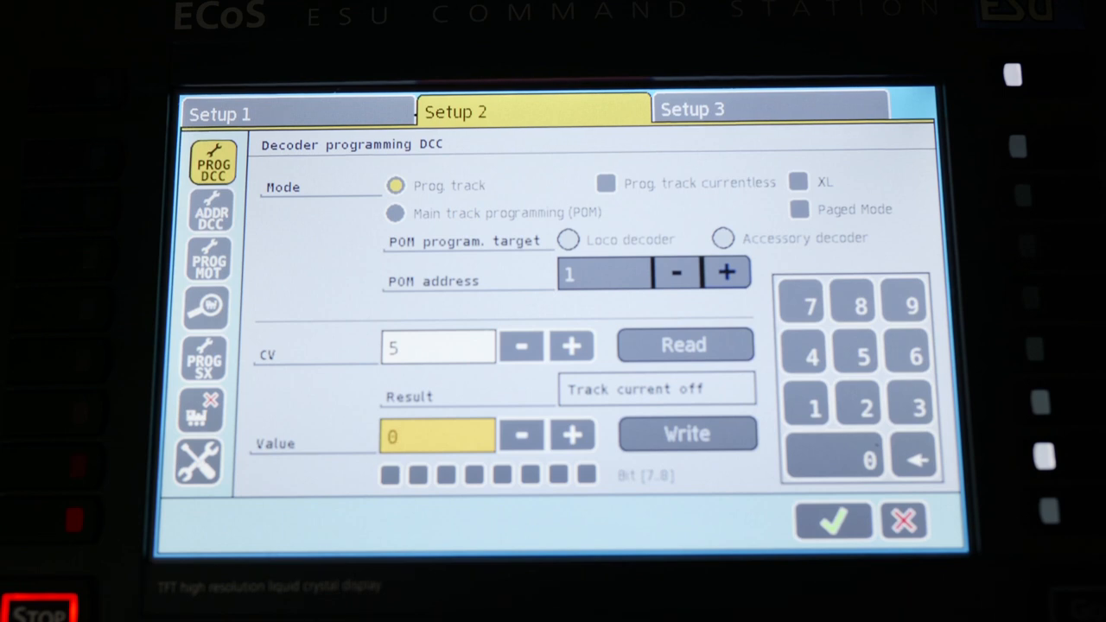
pyautogui.click(439, 347)
pyautogui.write('12')
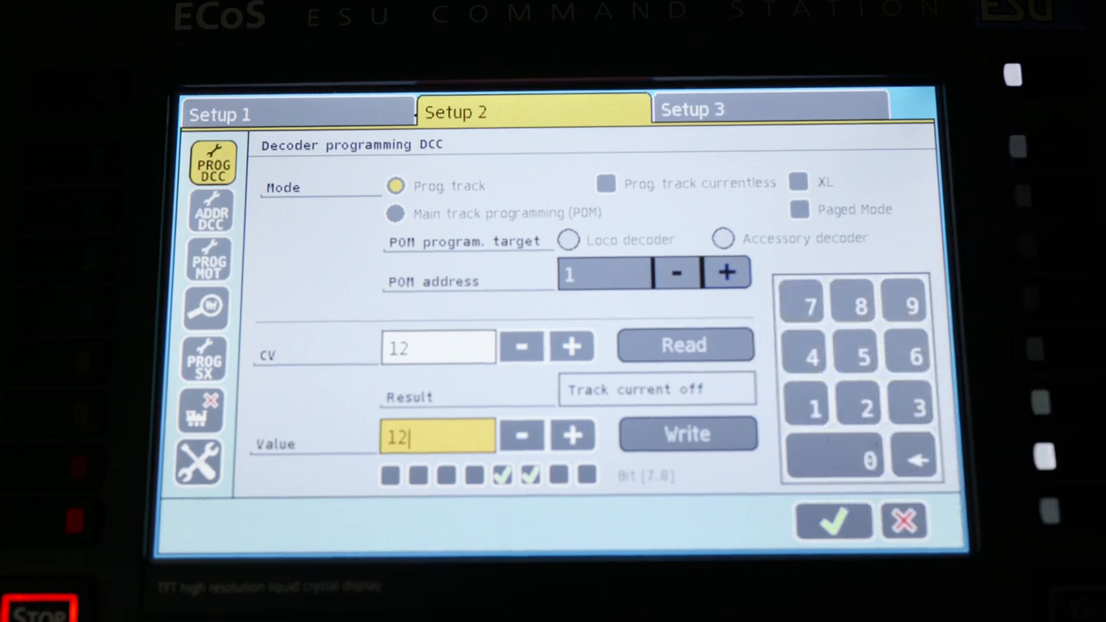
pyautogui.click(395, 213)
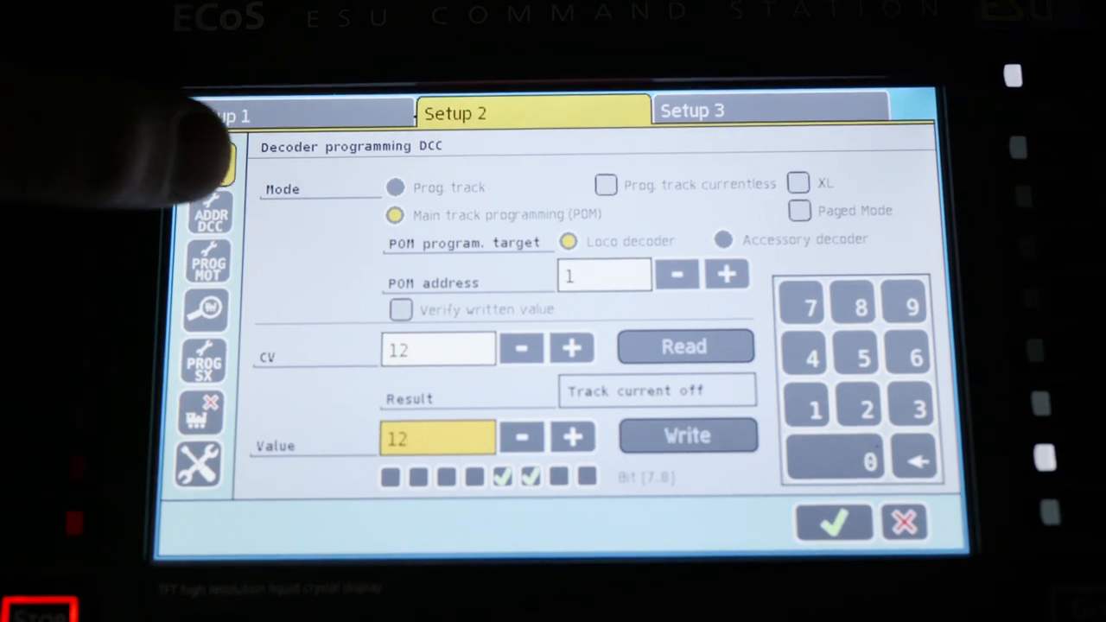
# Step: Visit DCC address programming, then open Startmode and Loco-Categories settings
pyautogui.click(211, 214)
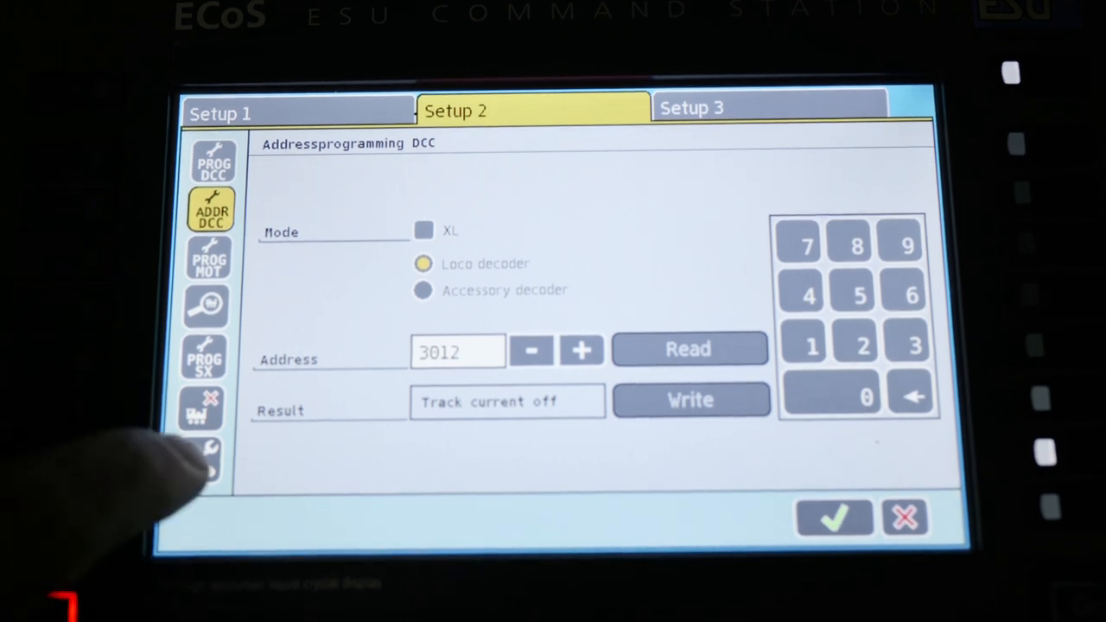
pyautogui.click(198, 462)
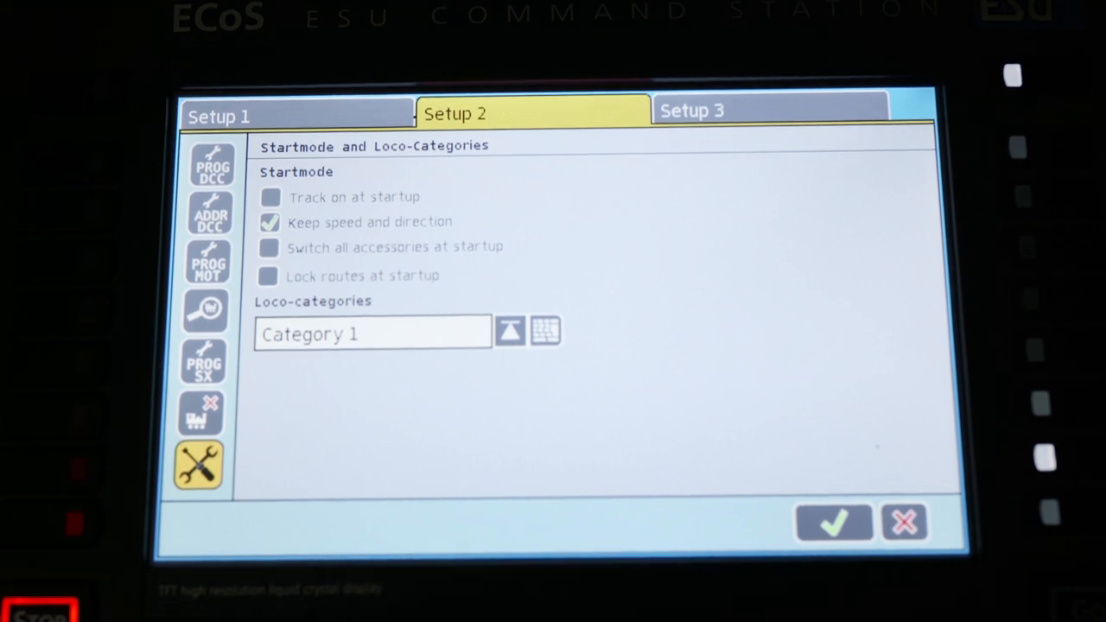
# Step: Switch to the third setup page showing hardware 2.1.1 and software 4.2.5
pyautogui.click(692, 111)
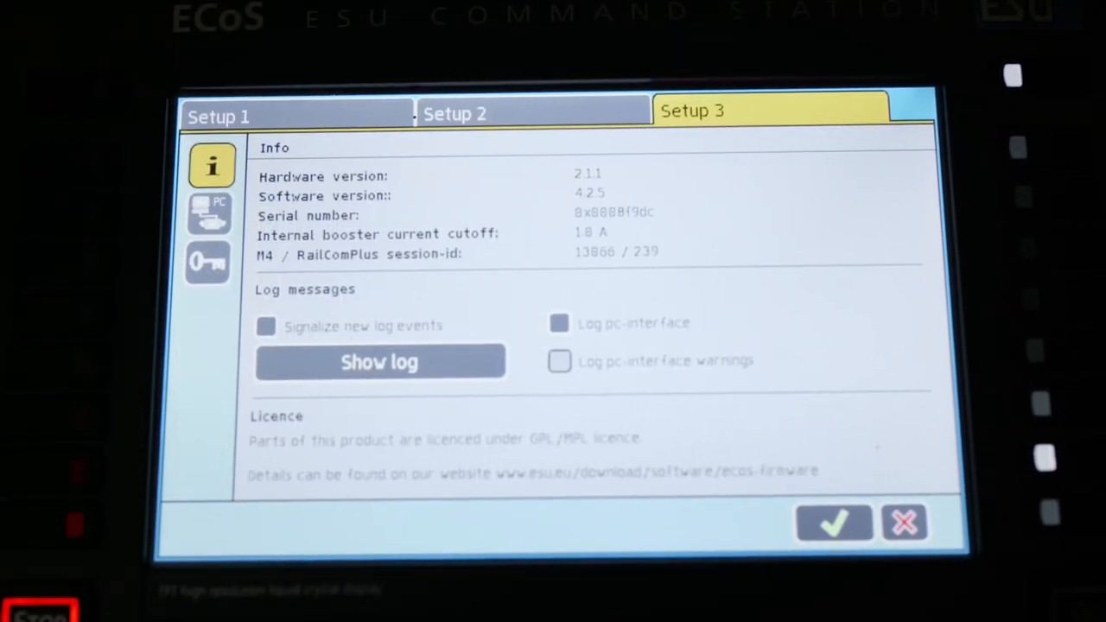
# Step: Open the PC-interface settings, then close setup without saving
pyautogui.click(209, 214)
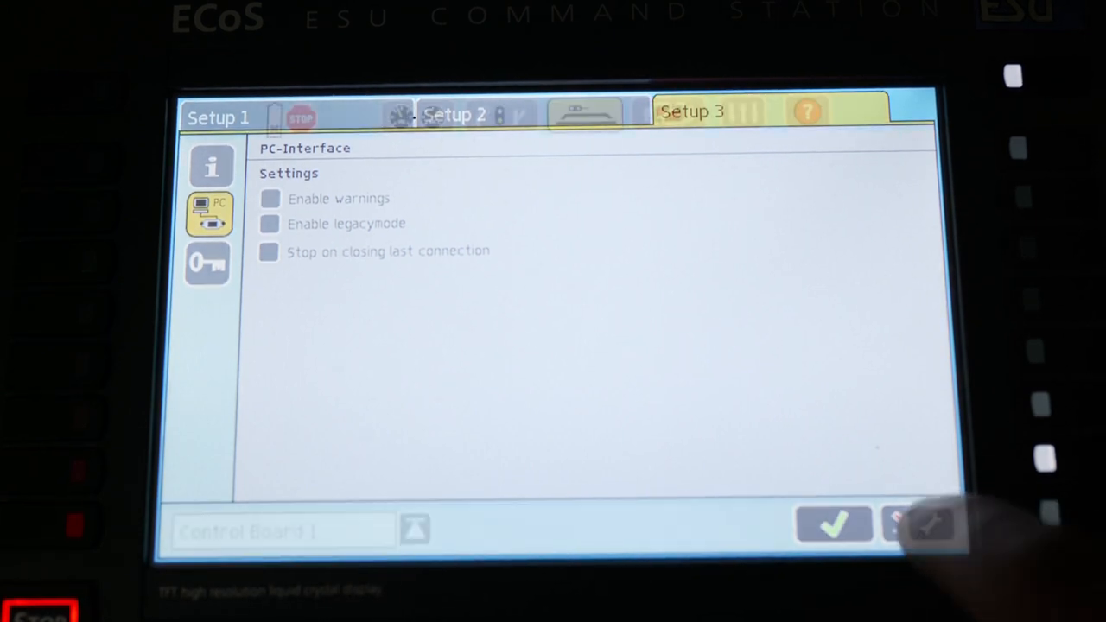
pyautogui.click(833, 526)
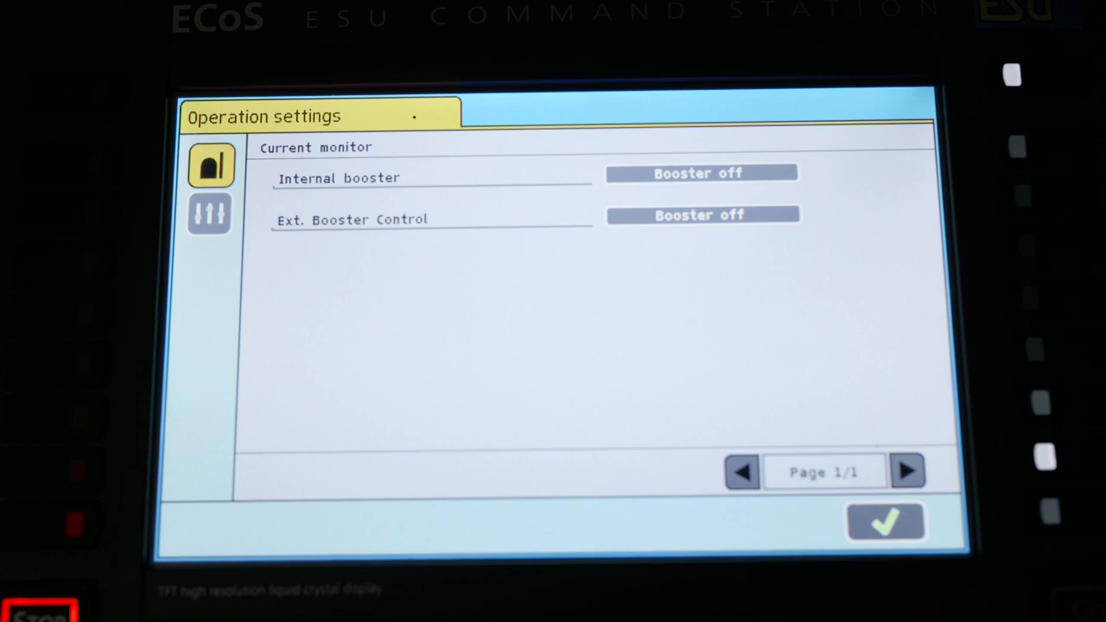
# Step: Return to the driving screen and bring up the loco options menu
pyautogui.click(418, 115)
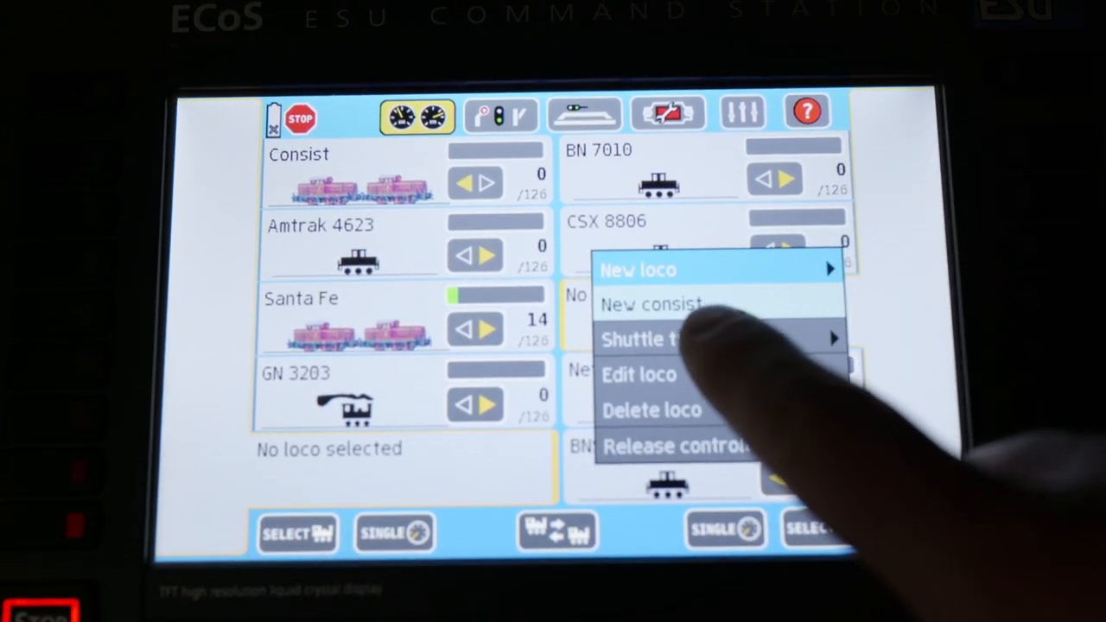
# Step: Start a new consist and select BN 6792 from Available locos
pyautogui.click(652, 303)
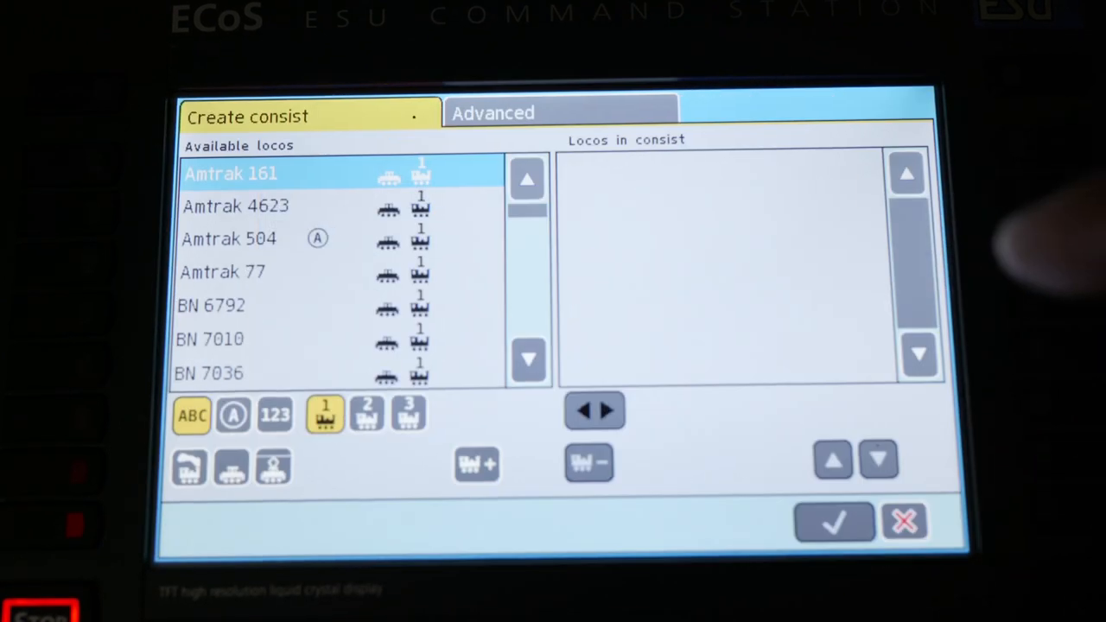
pyautogui.moveTo(1020, 242)
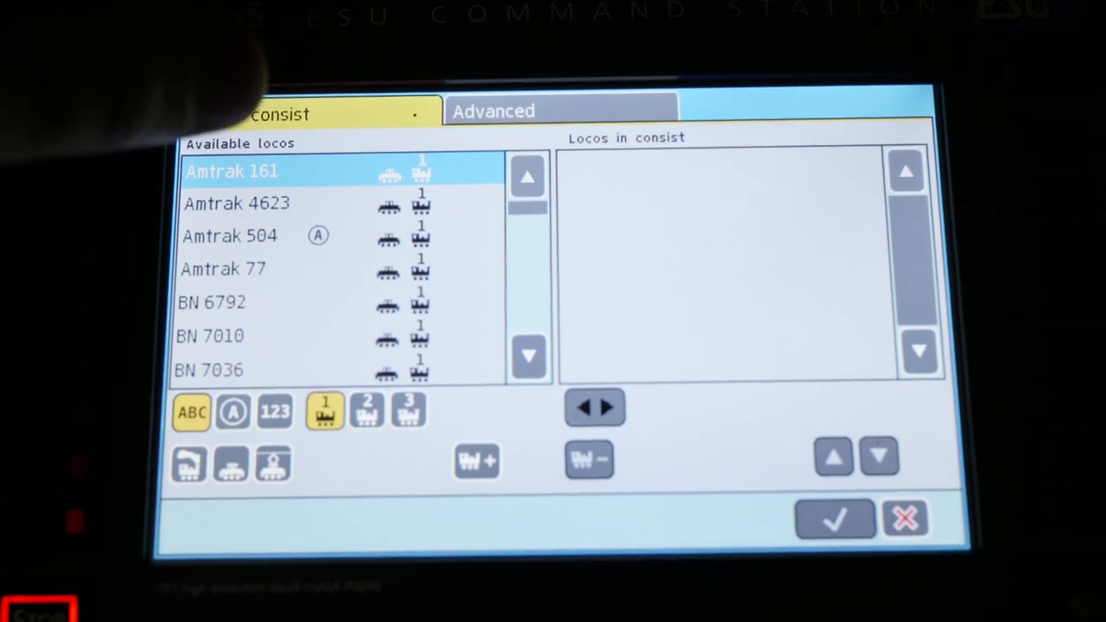
pyautogui.click(260, 311)
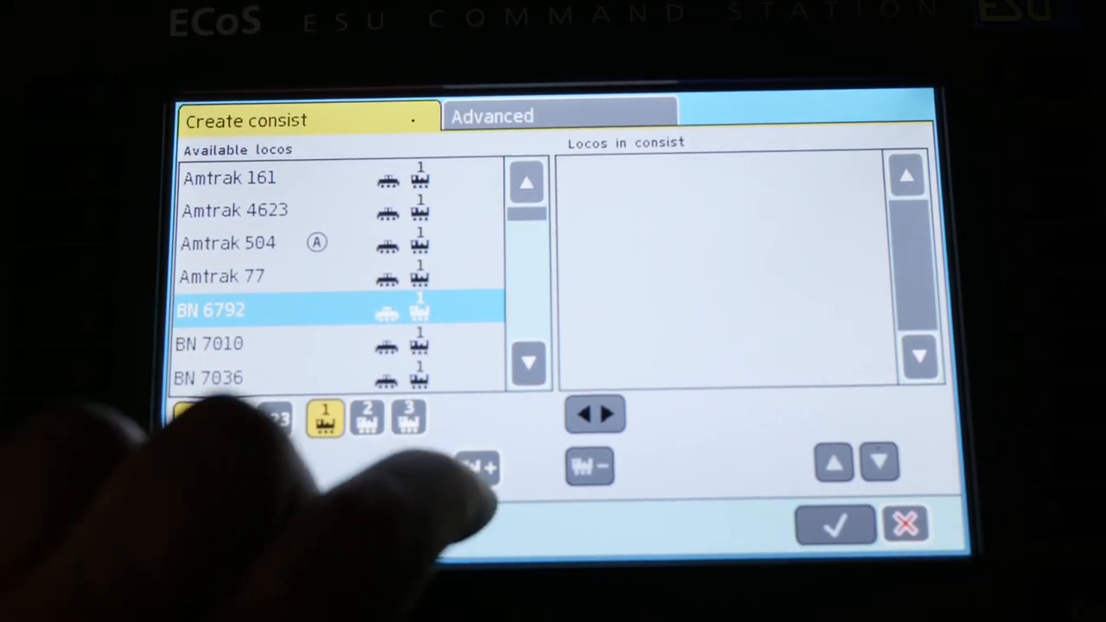
# Step: Add BN 6792 and reversed BN 7036 to the consist and open Advanced settings
pyautogui.click(477, 467)
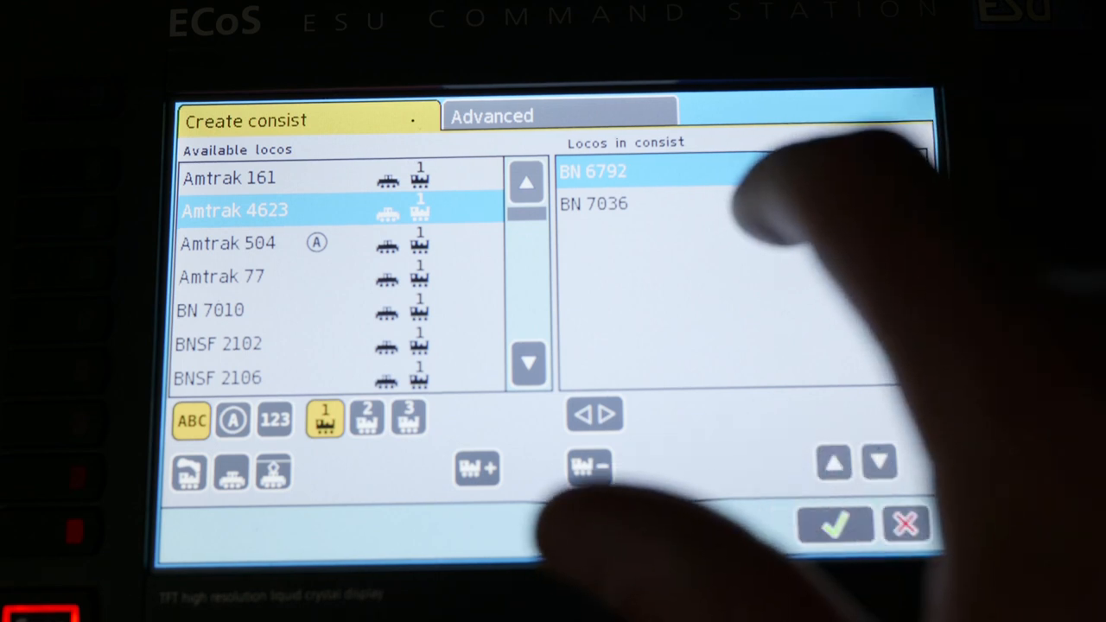
pyautogui.click(594, 204)
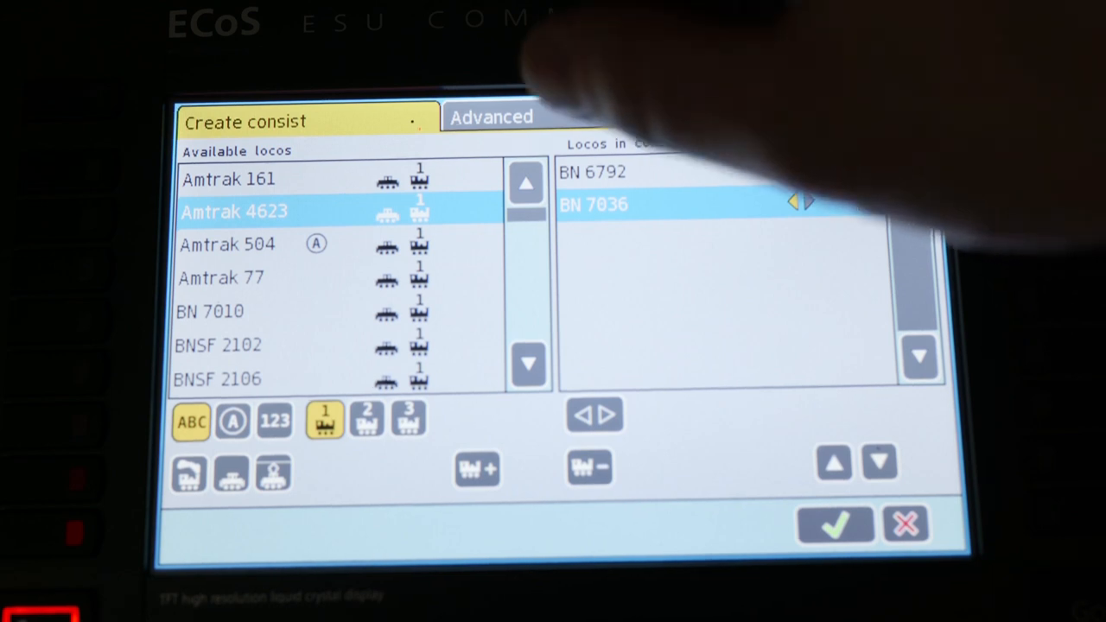
pyautogui.click(491, 117)
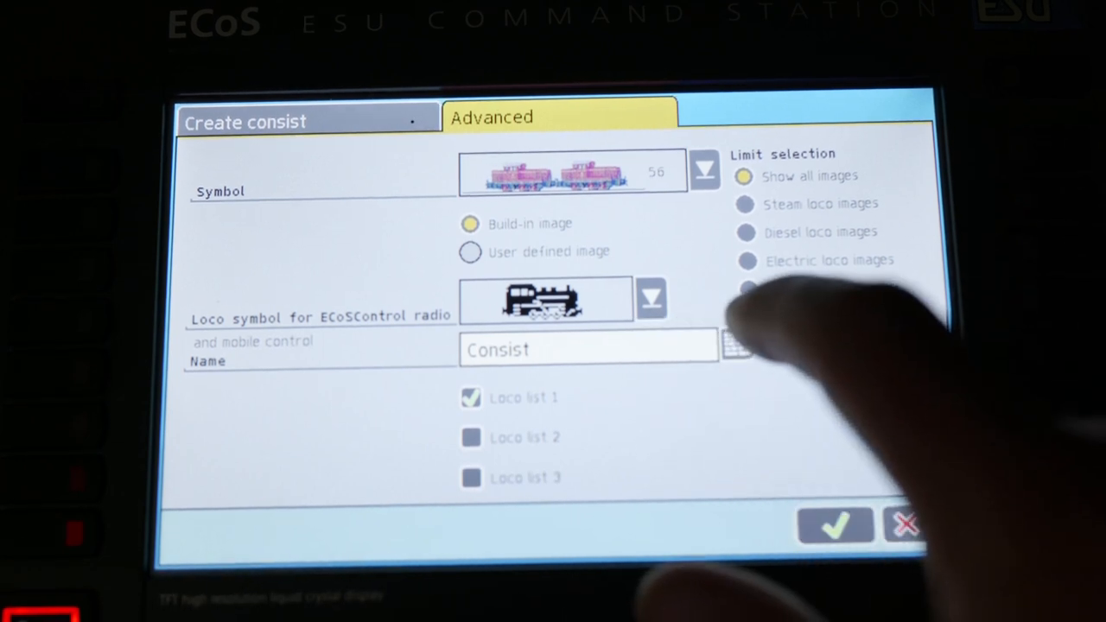
# Step: Name the consist 'BN', give it a diesel loco symbol, and save it
pyautogui.click(591, 349)
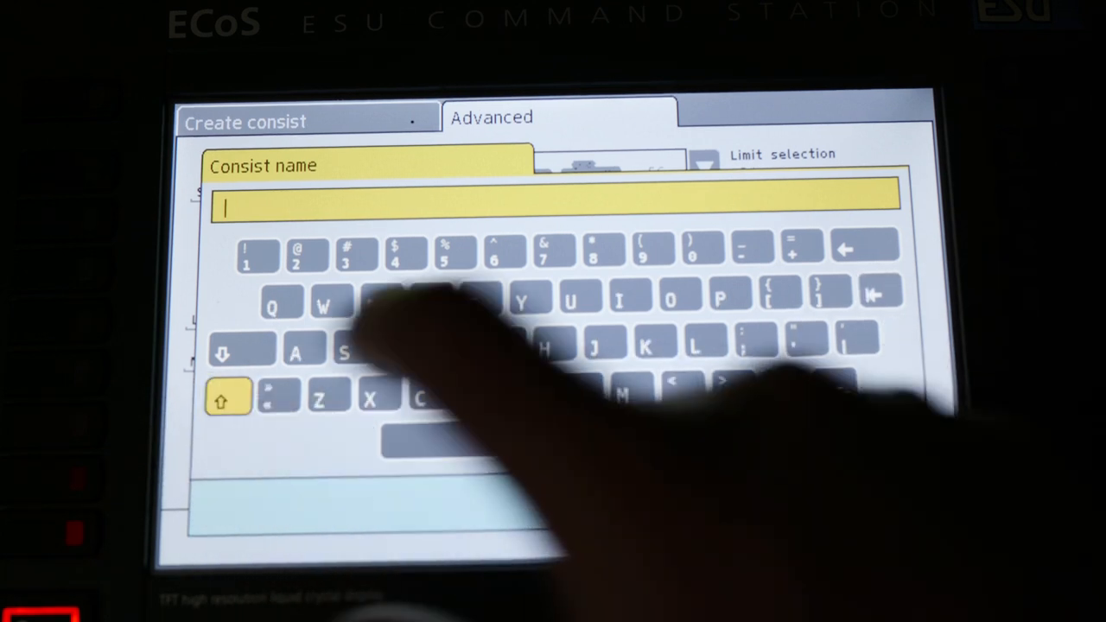
pyautogui.write('BN')
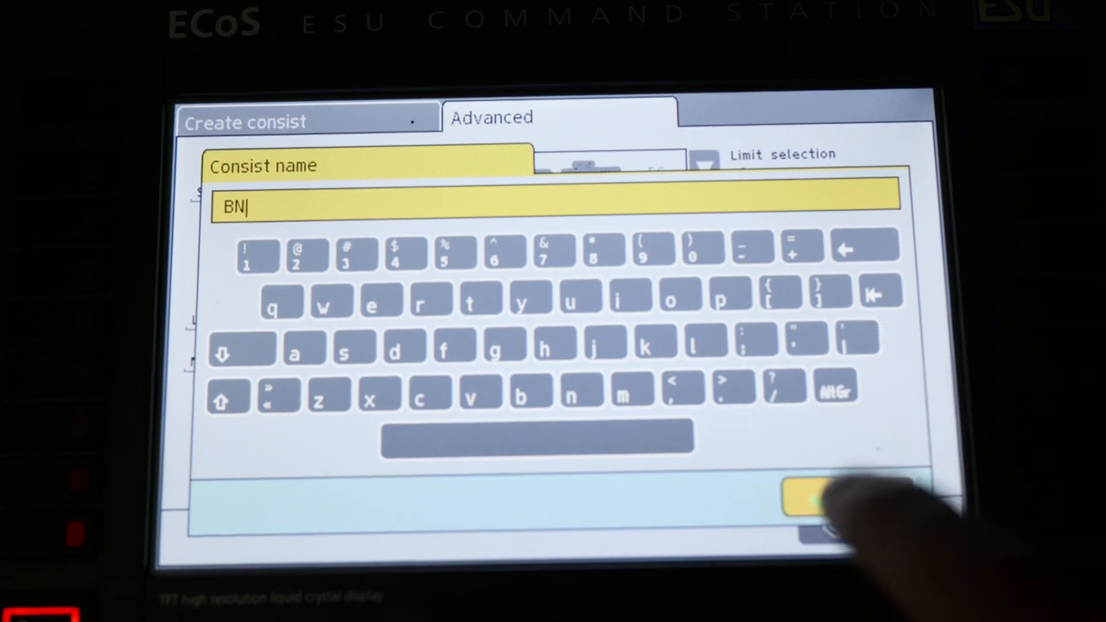
pyautogui.click(813, 497)
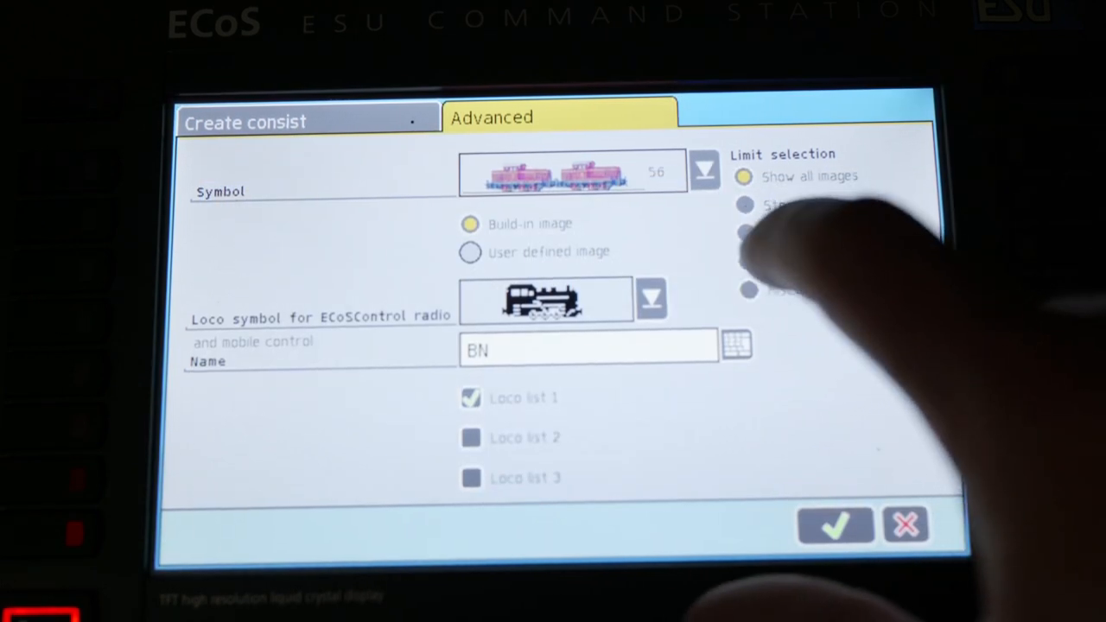
pyautogui.click(746, 232)
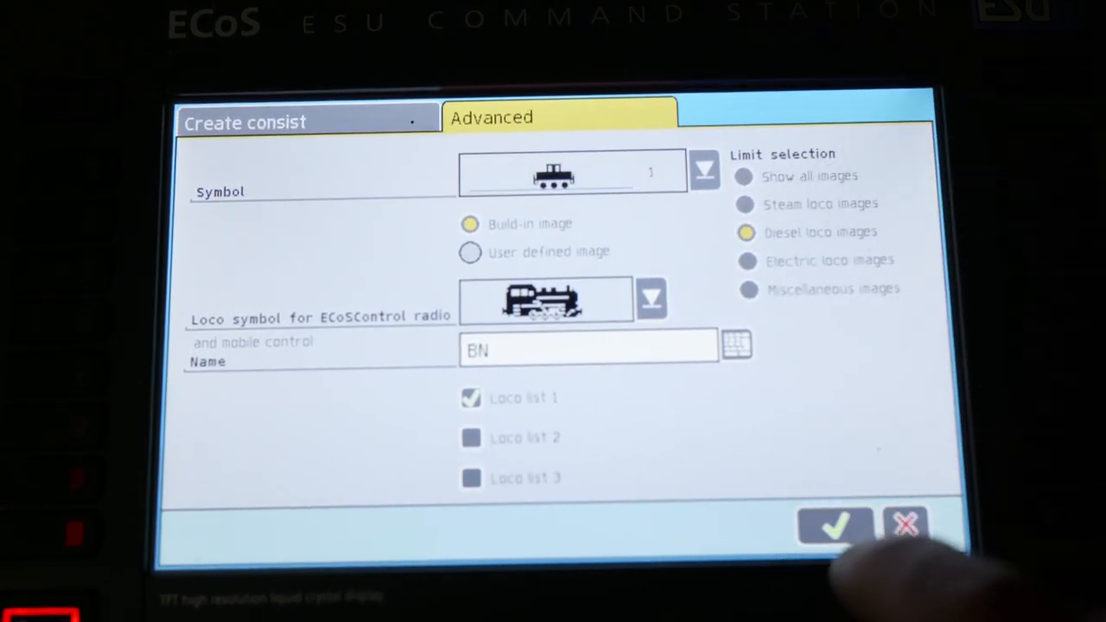
pyautogui.click(833, 526)
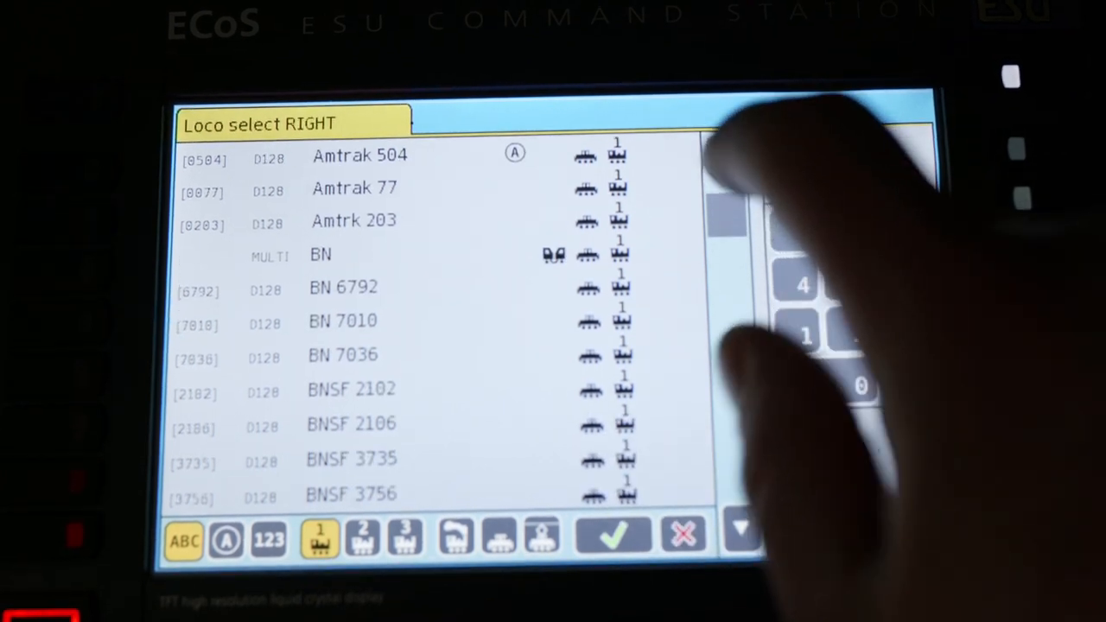
# Step: Take control of consist BN, disable BN 7036's FL, F1, F2 functions, and save
pyautogui.click(346, 354)
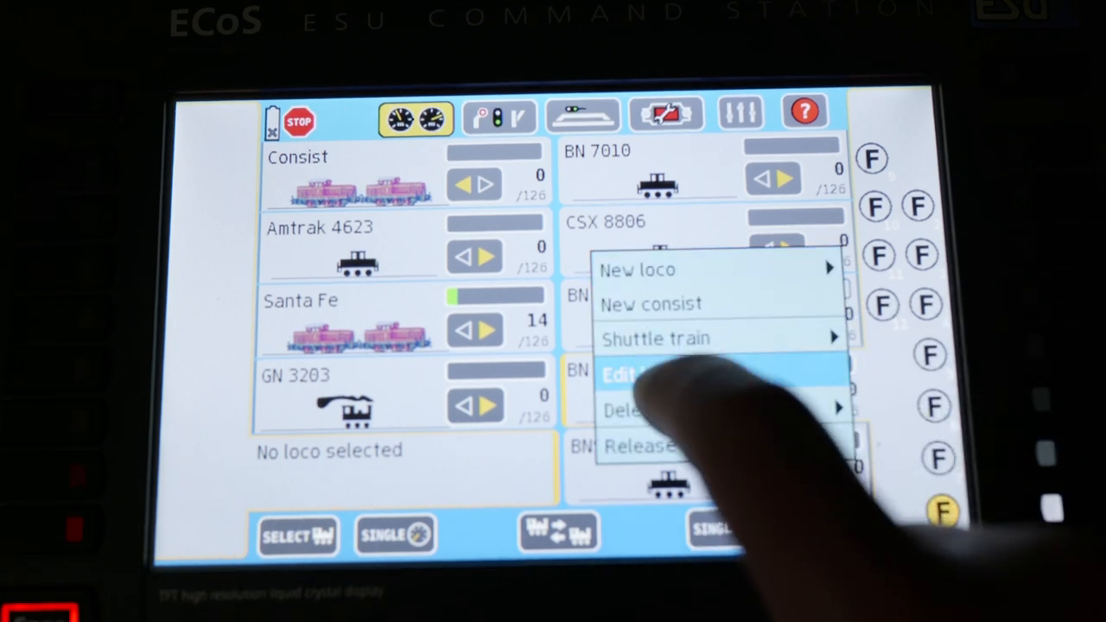
pyautogui.click(625, 374)
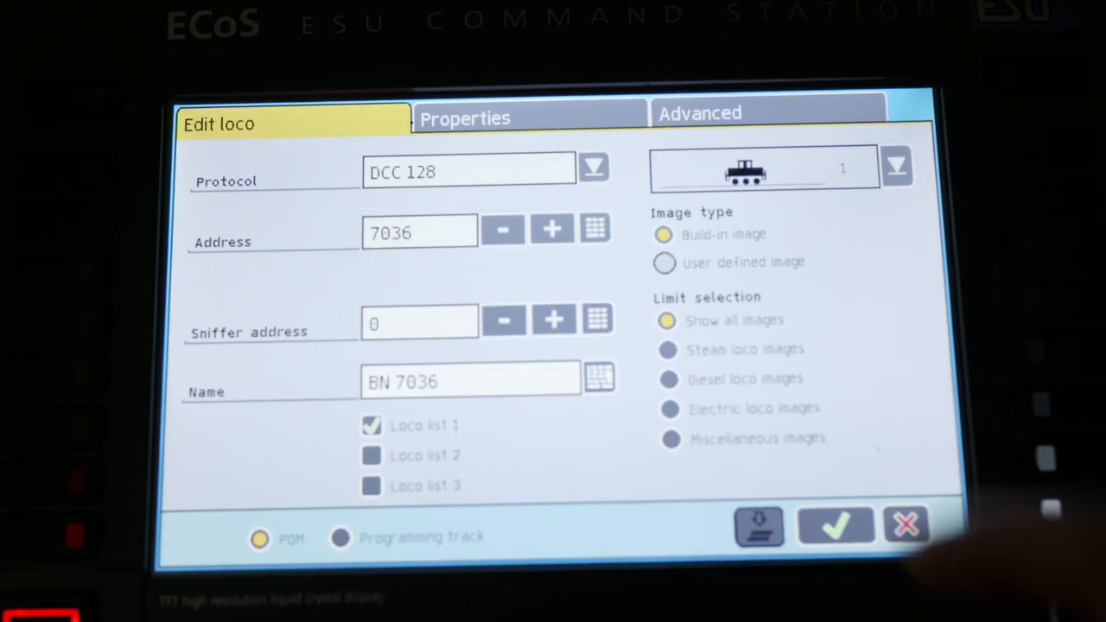
pyautogui.click(465, 119)
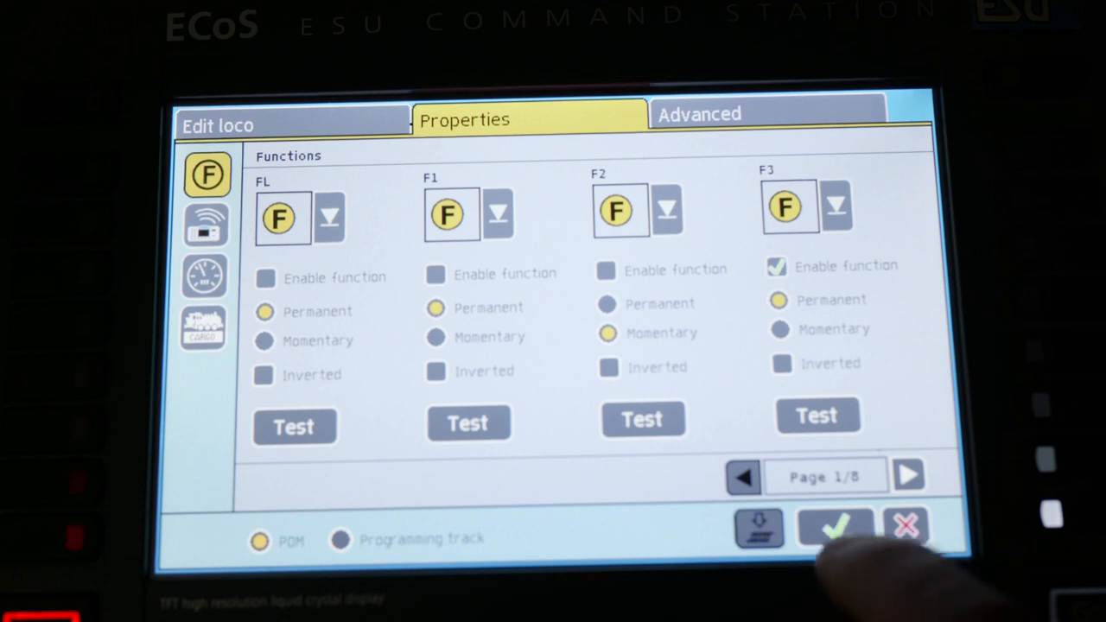
pyautogui.click(832, 527)
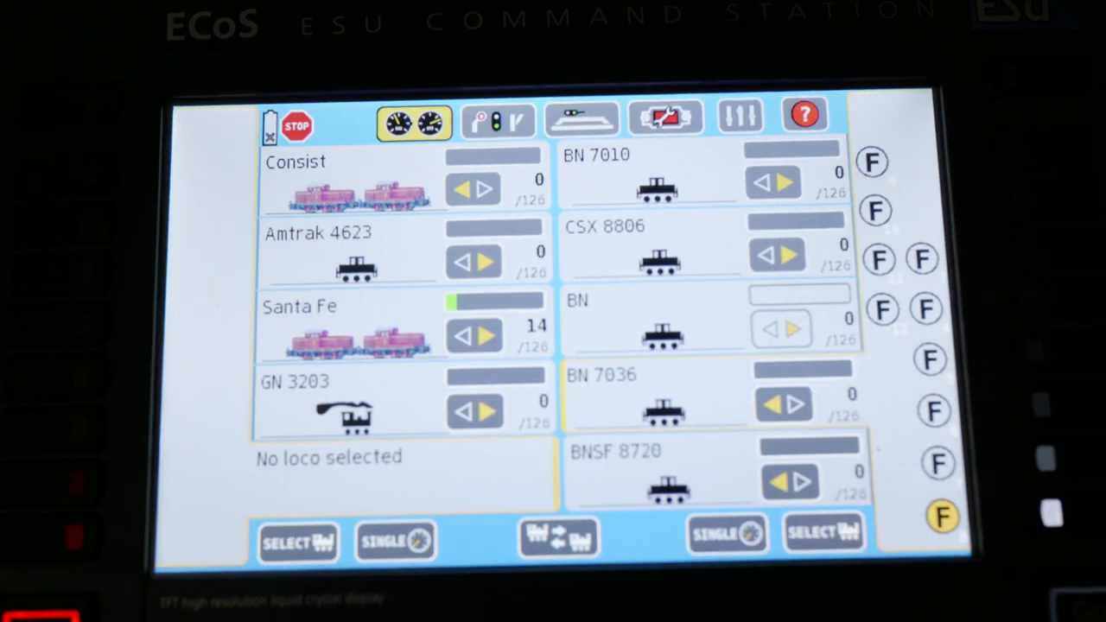